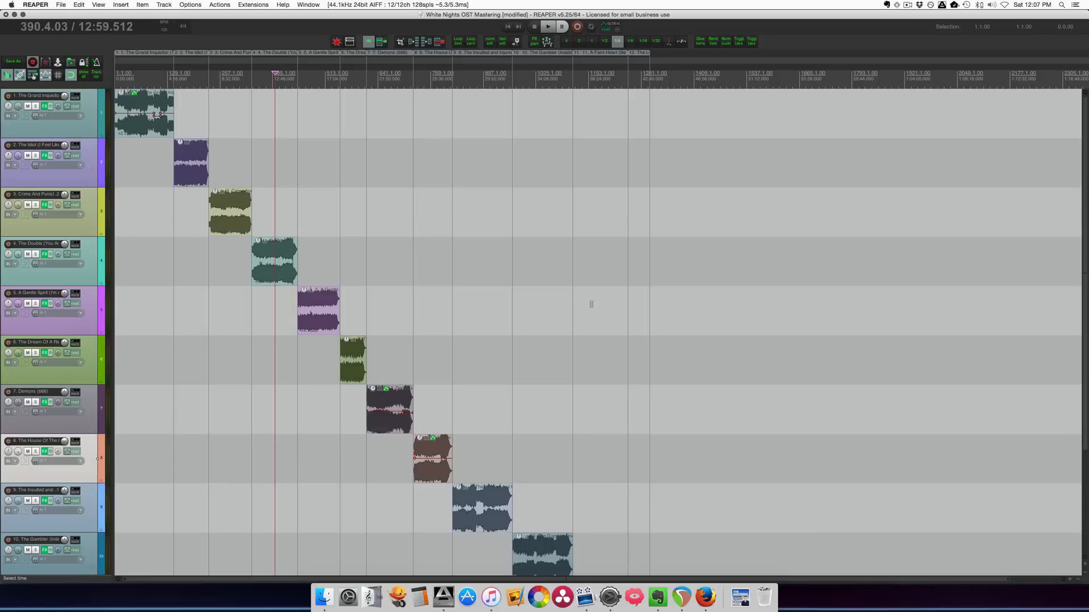
pyautogui.moveTo(206, 202)
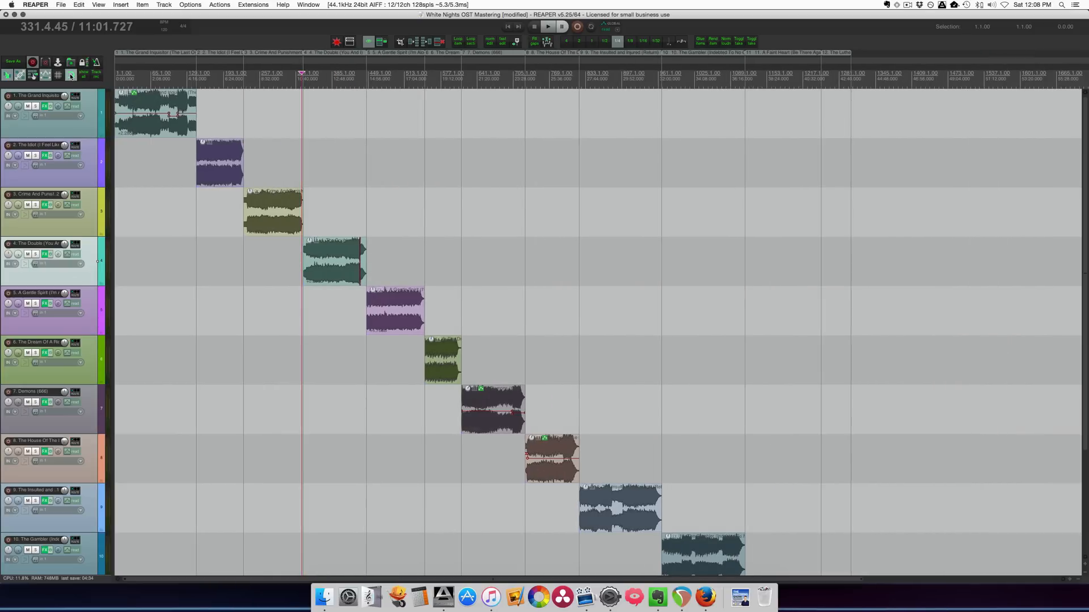
# Open the Region Render Matrix and Render dialog with Source set to Region render matrix
pyautogui.scroll(-3)
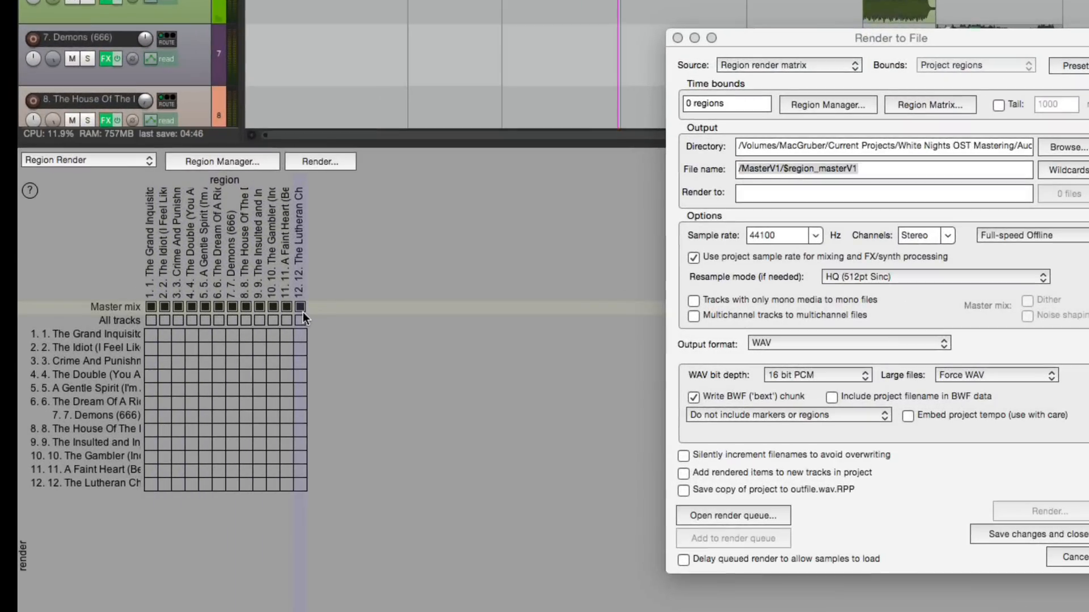
pyautogui.click(300, 307)
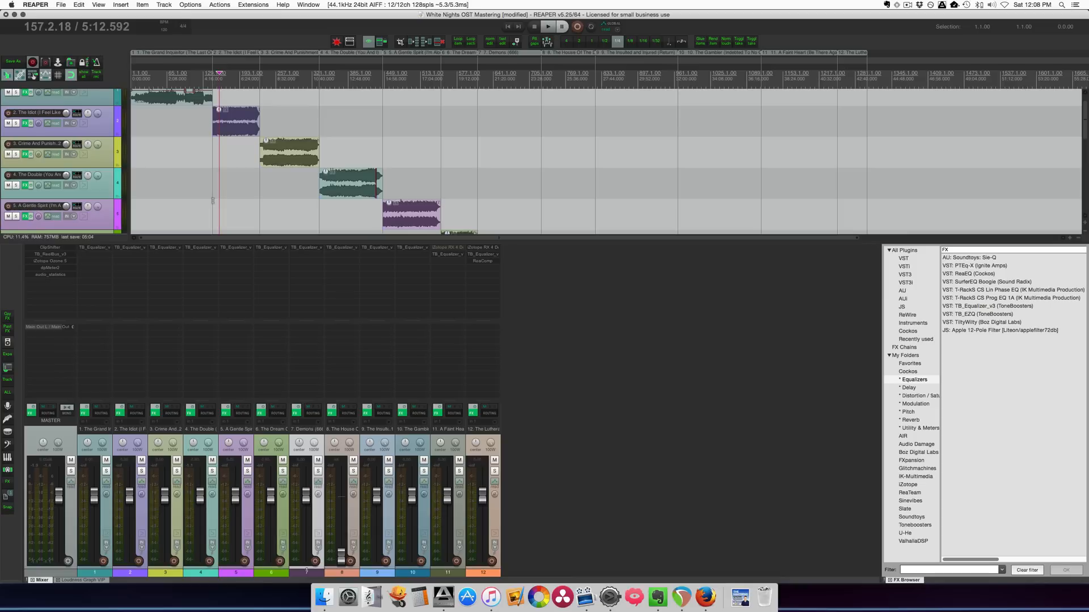
pyautogui.moveTo(78, 273)
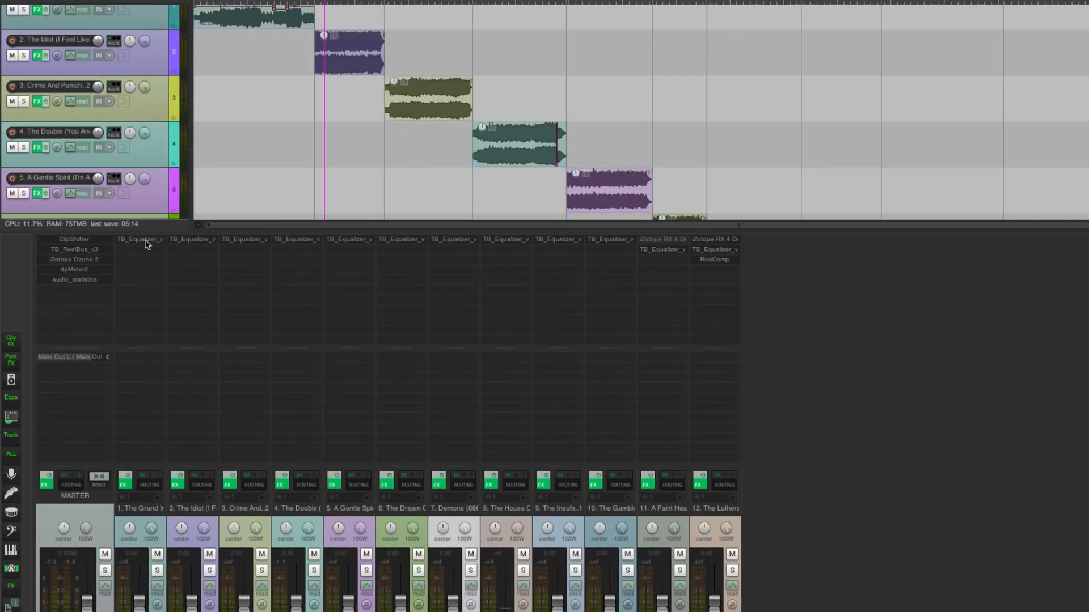
pyautogui.moveTo(517, 242)
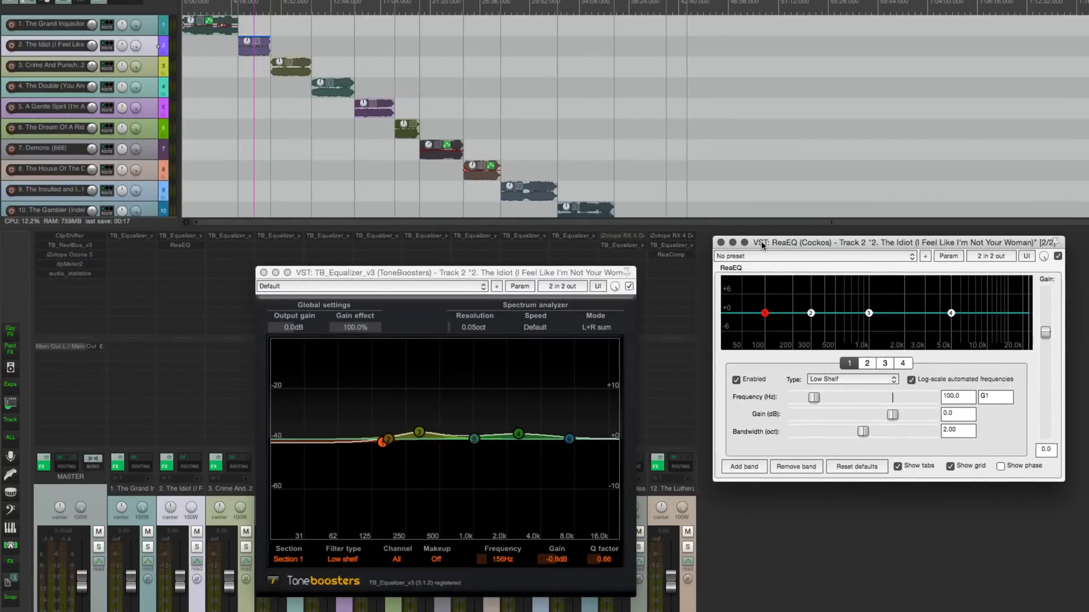
# Close the TB_Equalizer and ReaEQ windows on track 2
pyautogui.click(264, 272)
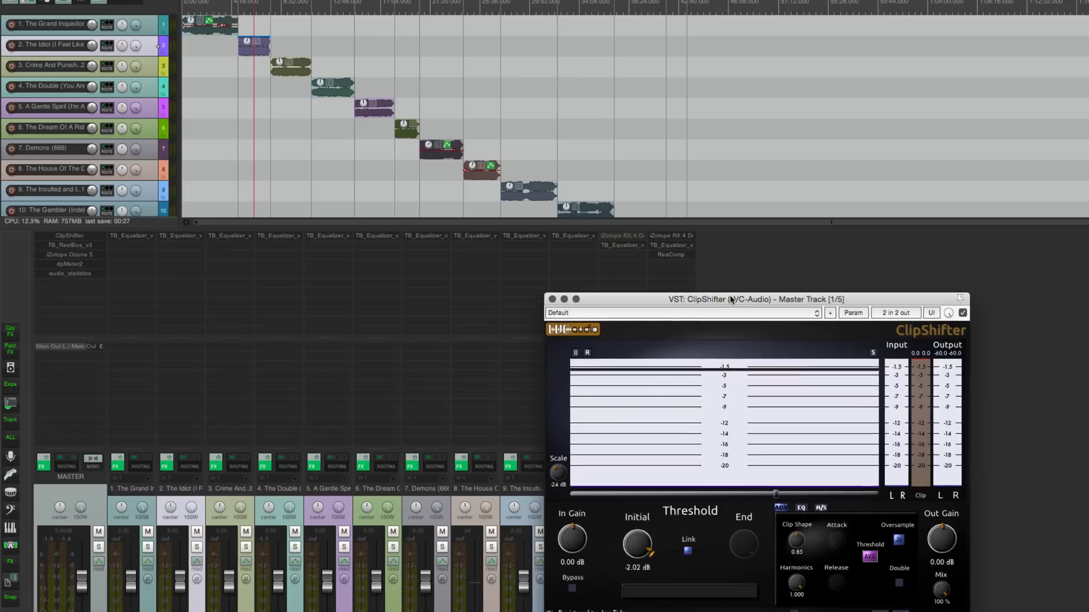
# Reposition the master ClipShifter plugin window before opening TB_ReelBus_v3
pyautogui.moveTo(729, 299); pyautogui.dragTo(729, 274)
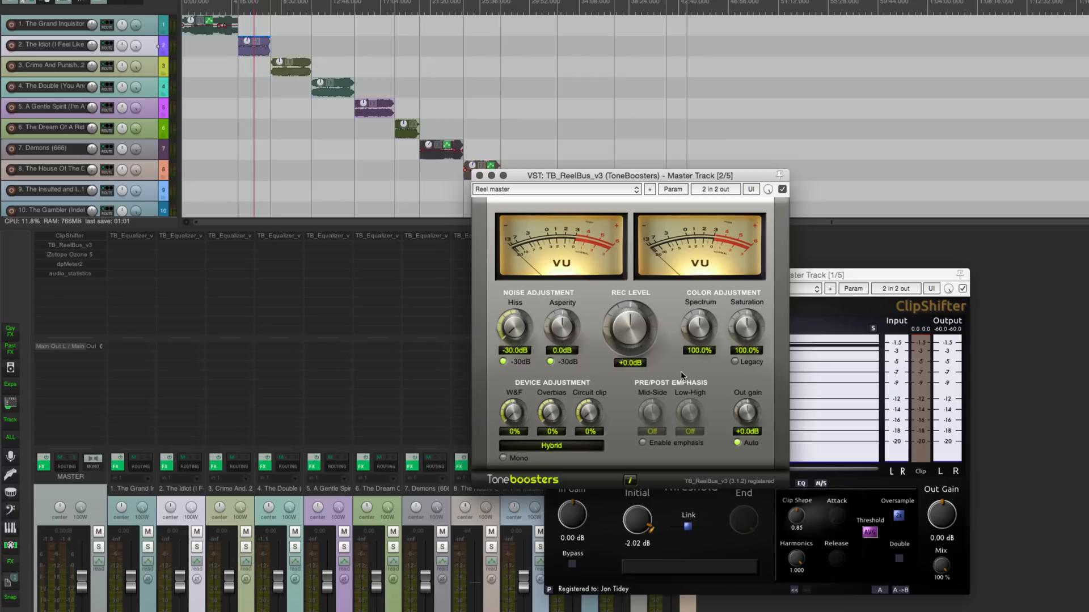
pyautogui.moveTo(642, 302)
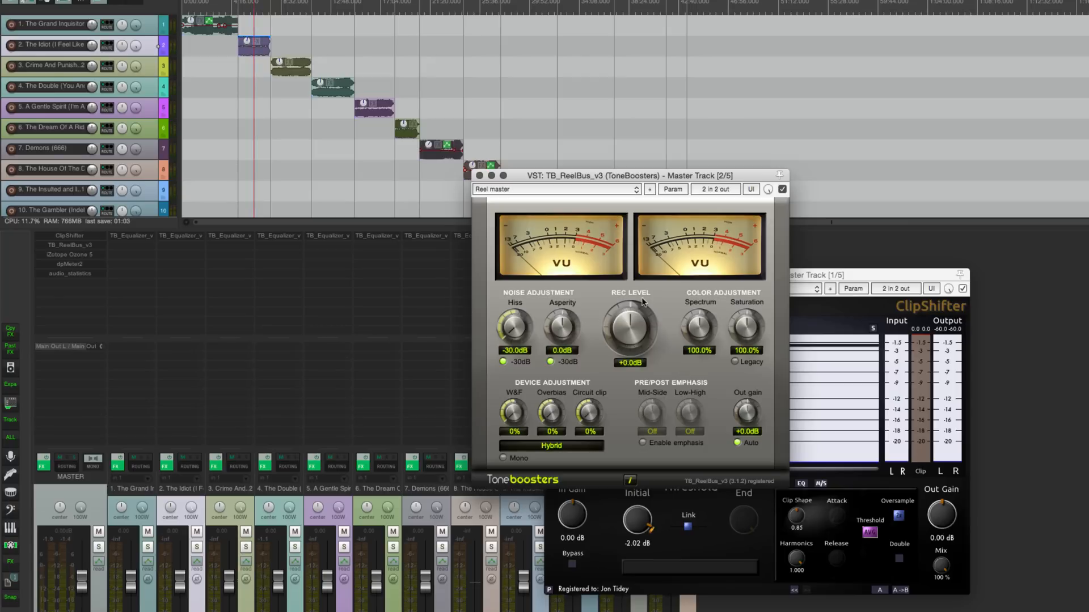
pyautogui.moveTo(97, 250)
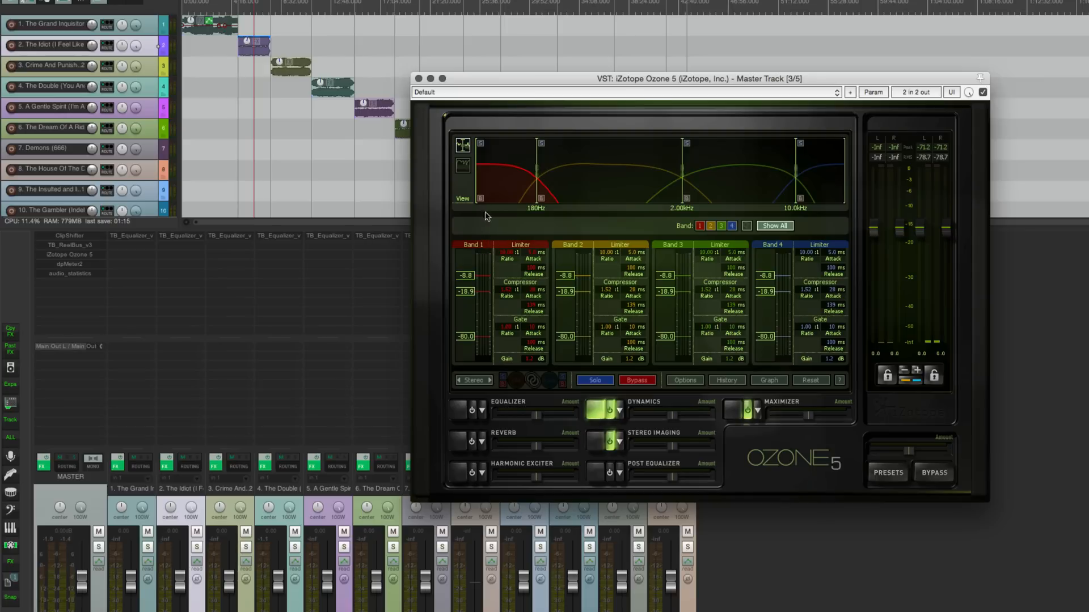
pyautogui.moveTo(49, 51)
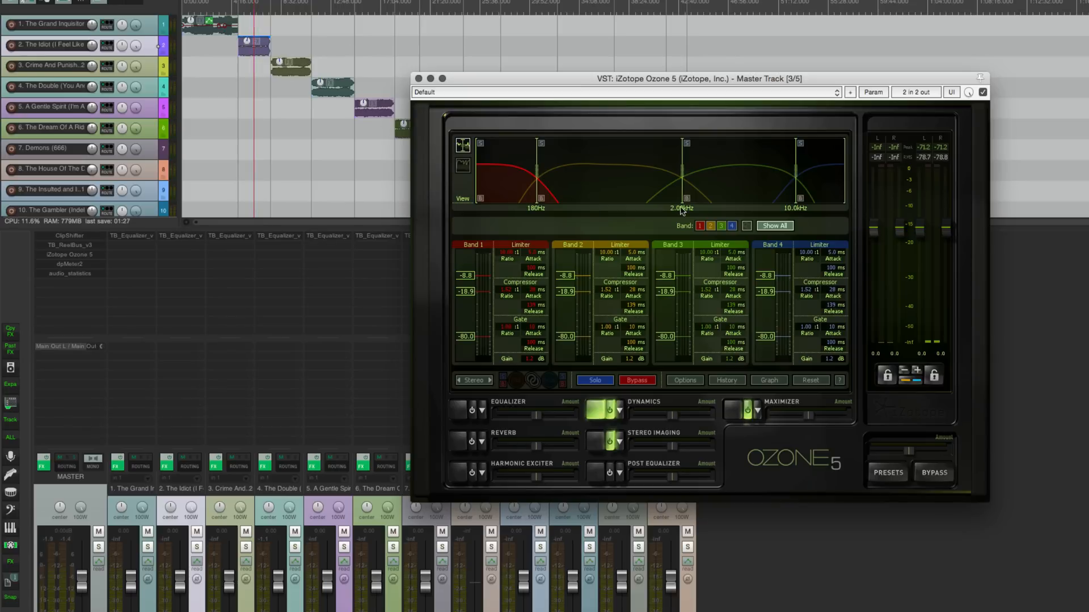
# Show the Stereo Imaging module in Ozone 5 on the master
pyautogui.click(603, 441)
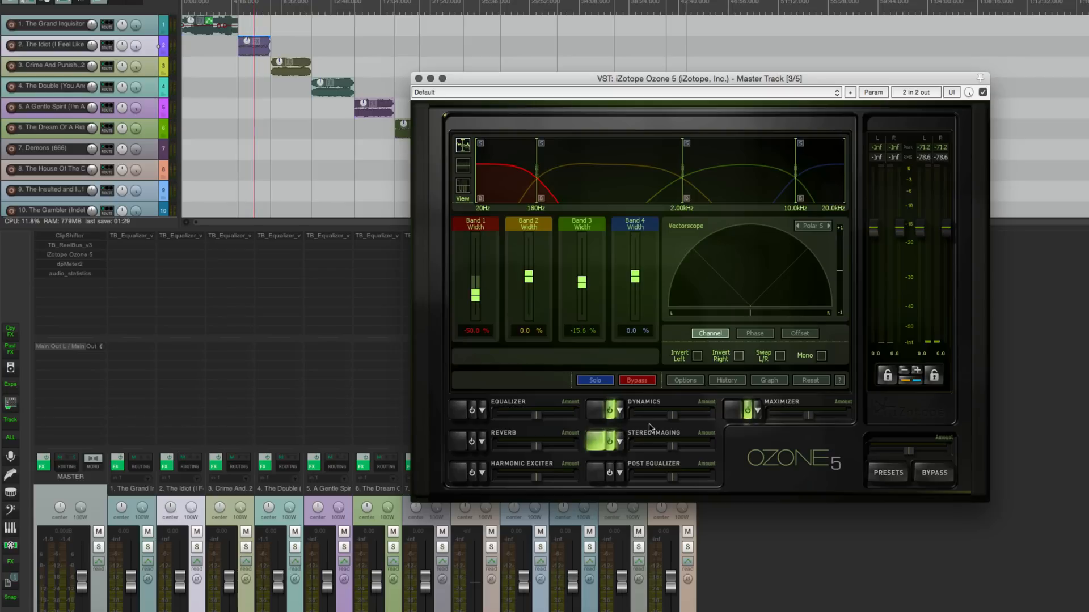
pyautogui.moveTo(482, 293)
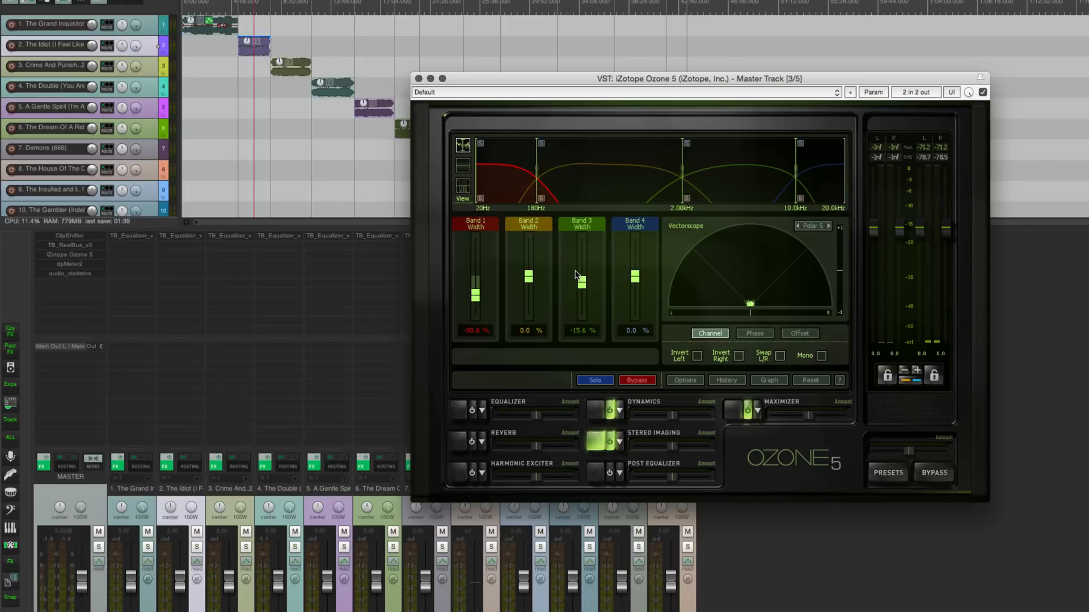
pyautogui.moveTo(730, 217)
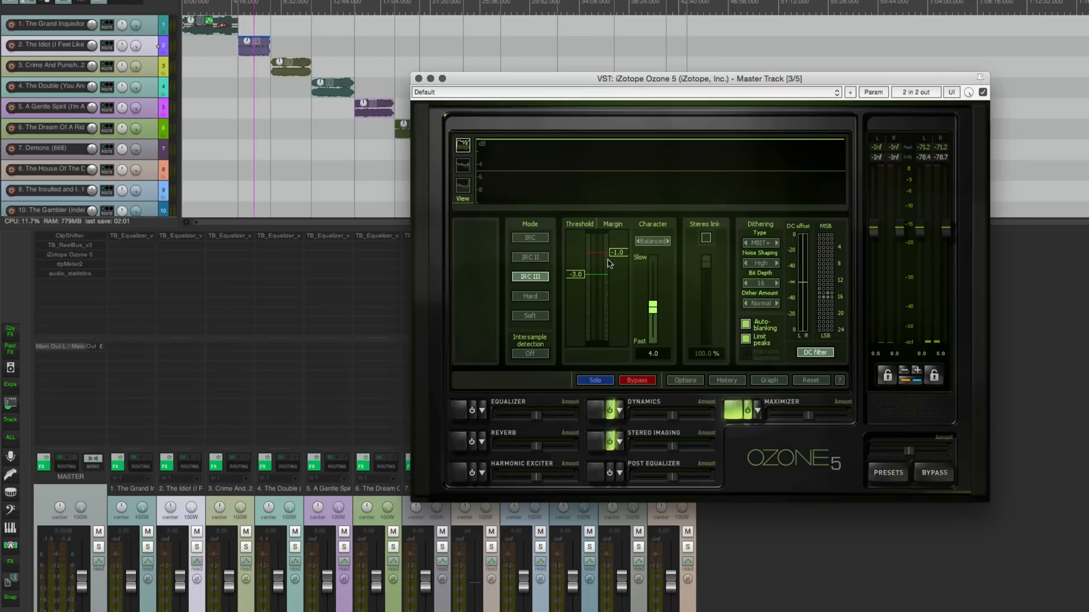
pyautogui.moveTo(582, 258)
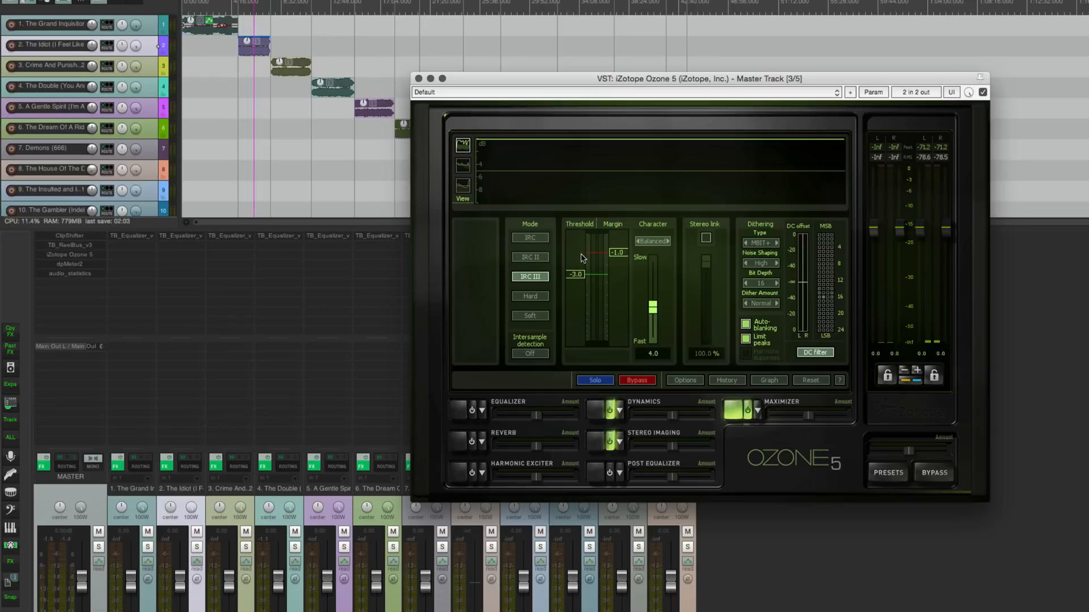
pyautogui.moveTo(595, 282)
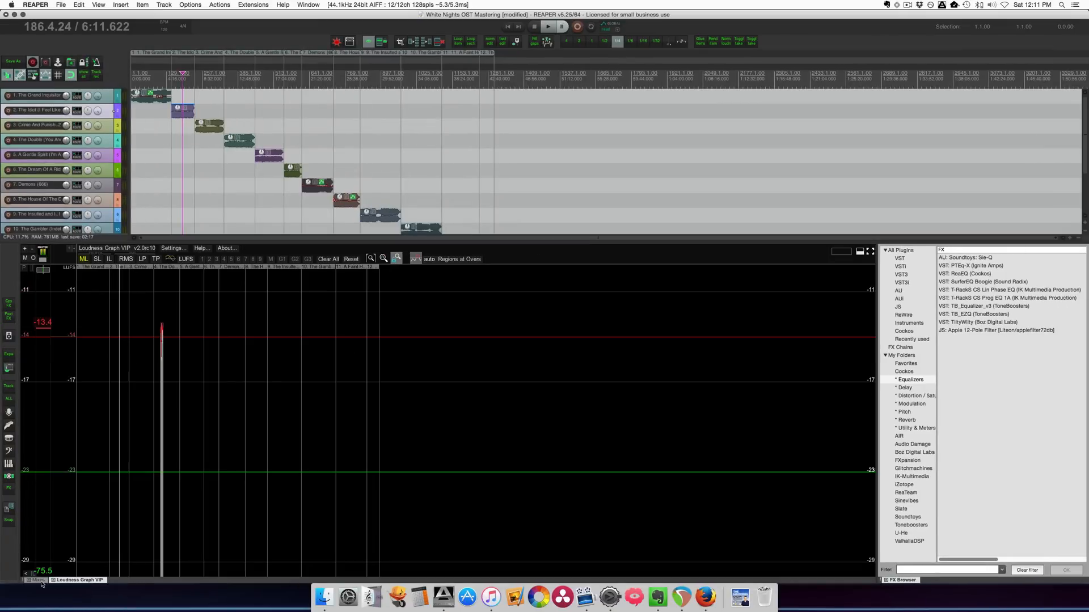
# Open the Loudness Graph VIP script in the bottom docker
pyautogui.click(34, 579)
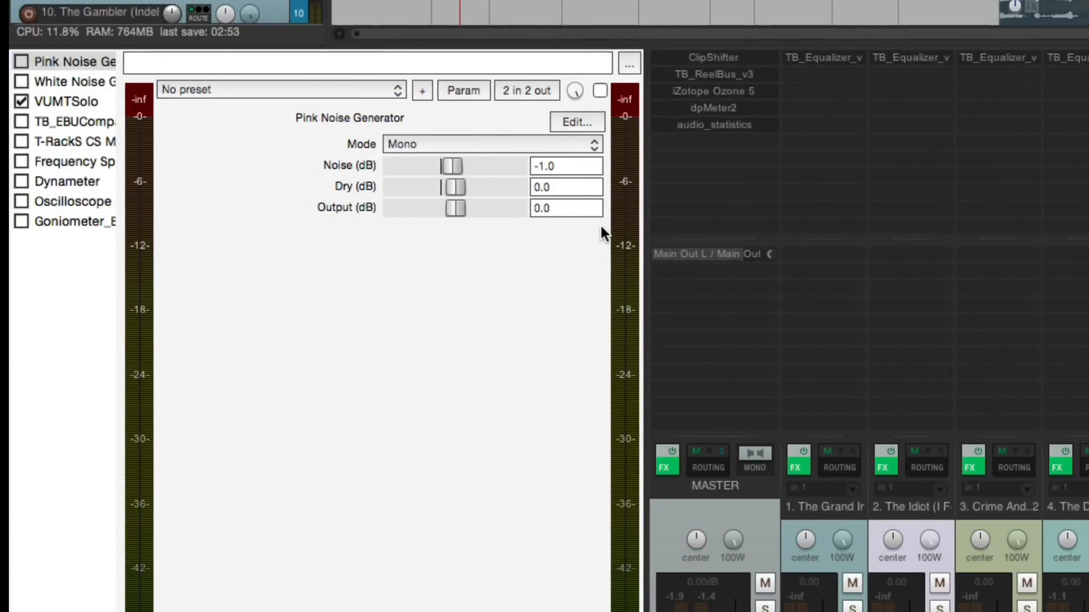
pyautogui.moveTo(503, 173)
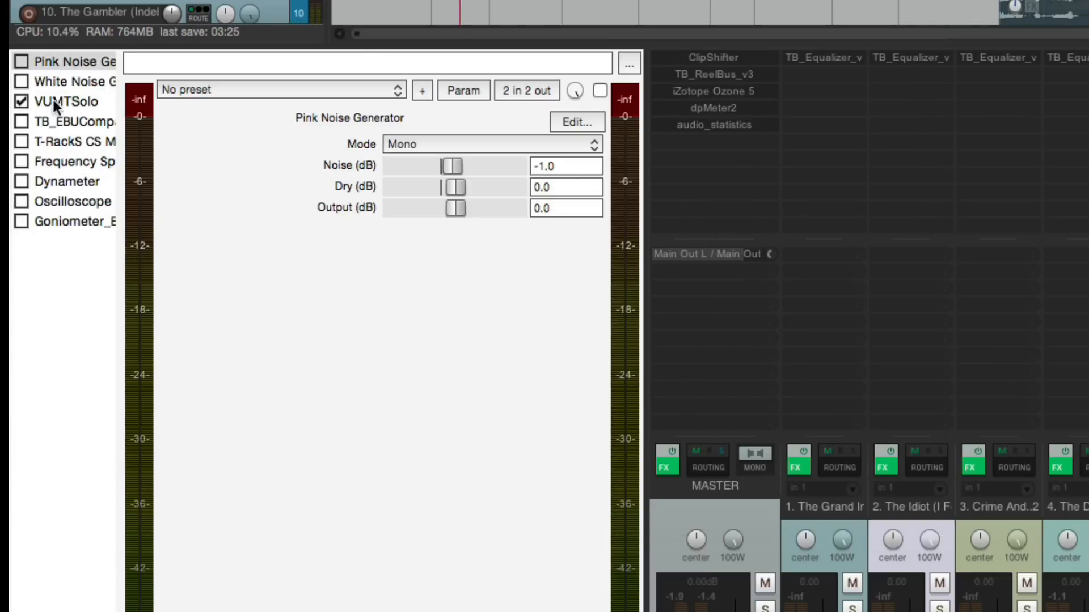
# Select VUMTSolo in the master FX chain to show its VU meter
pyautogui.click(62, 101)
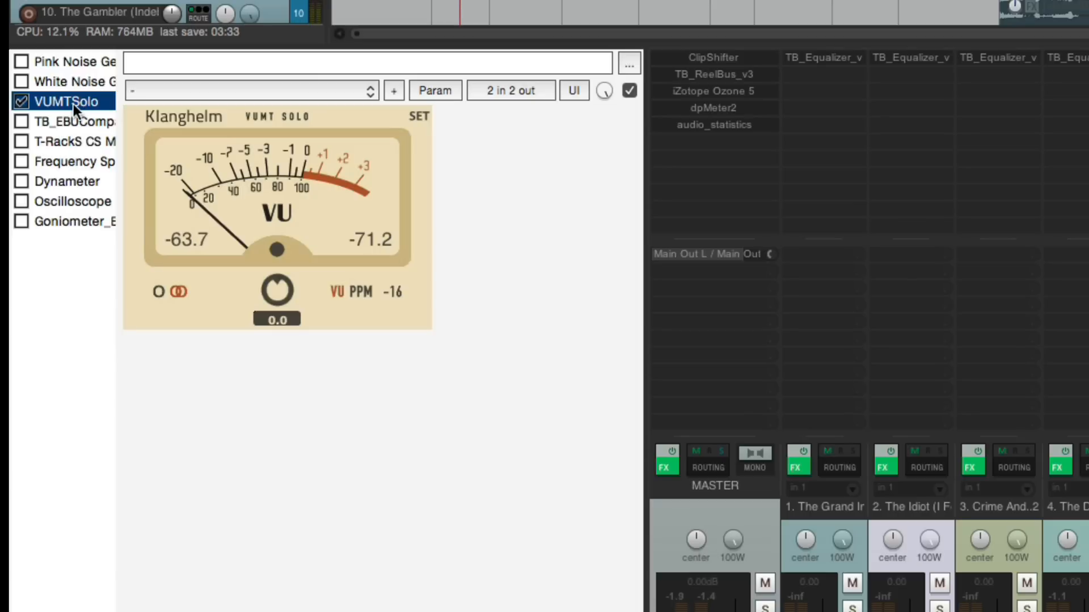
pyautogui.moveTo(359, 215)
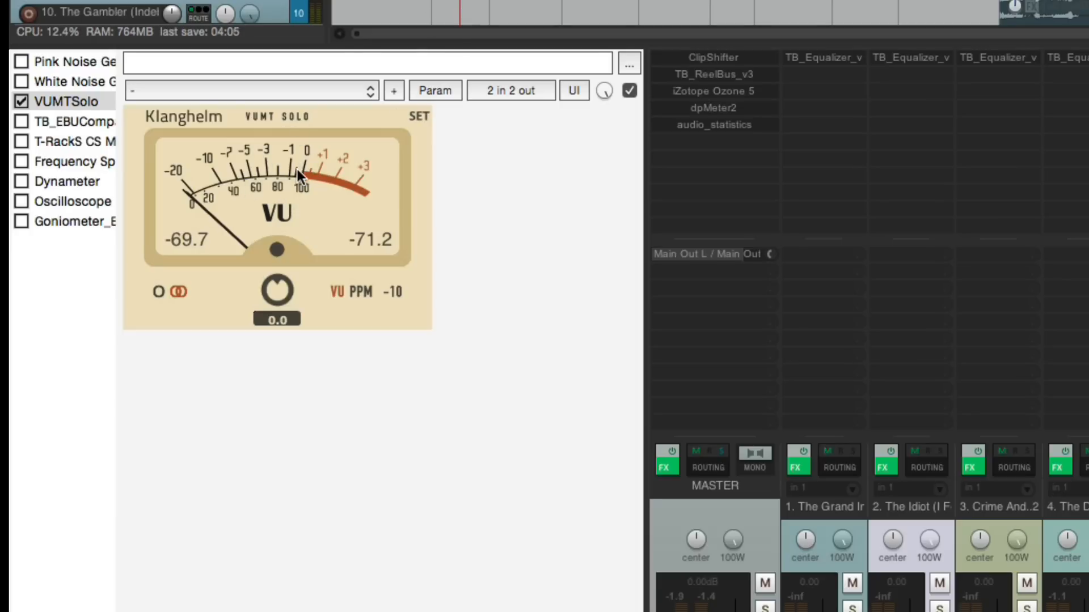
pyautogui.moveTo(337, 172)
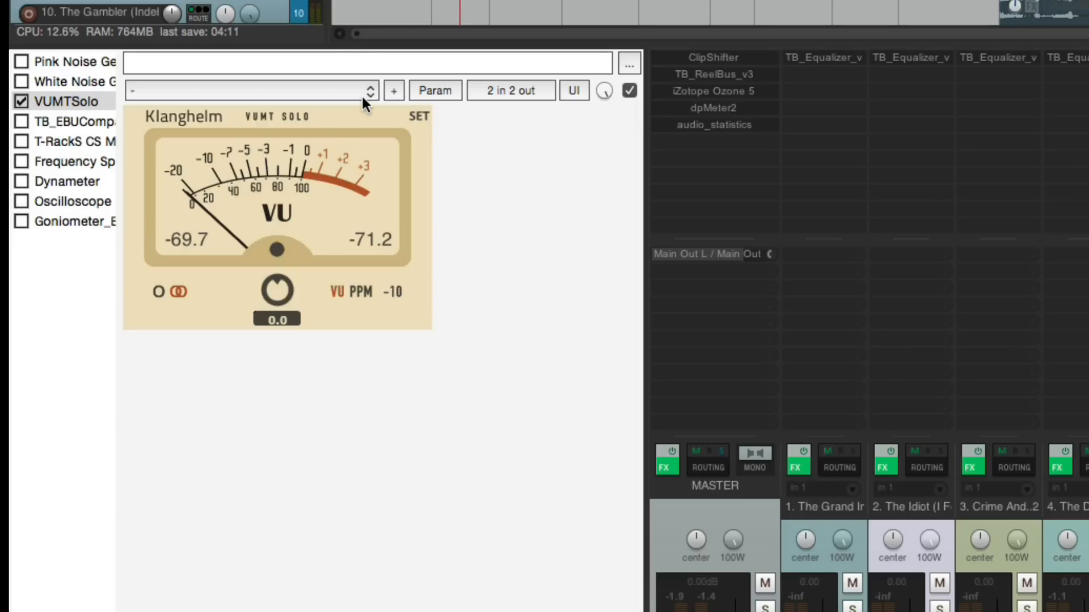
pyautogui.moveTo(97, 142)
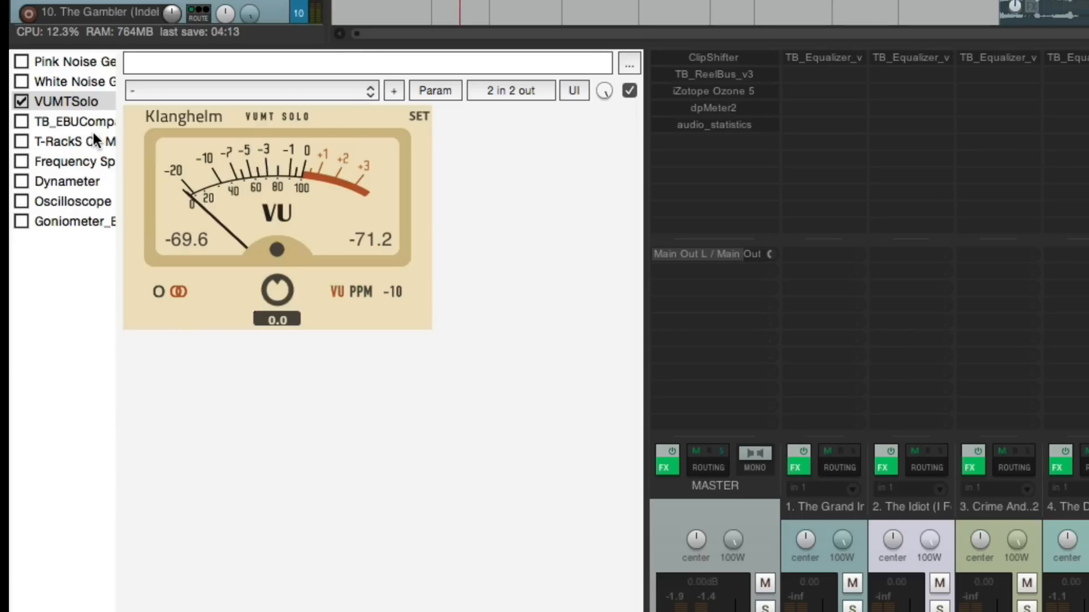
# Browse TB_EBUCompact, T-RackS CS Meter, Frequency Spectrum and VUMTSolo, ending on Dynameter
pyautogui.click(73, 121)
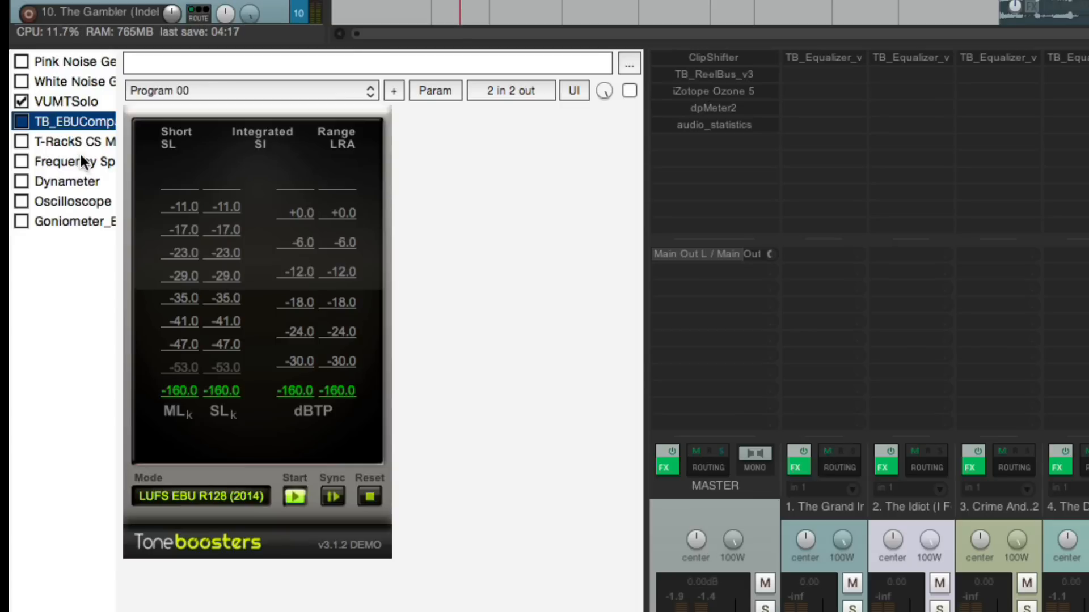
pyautogui.moveTo(100, 143)
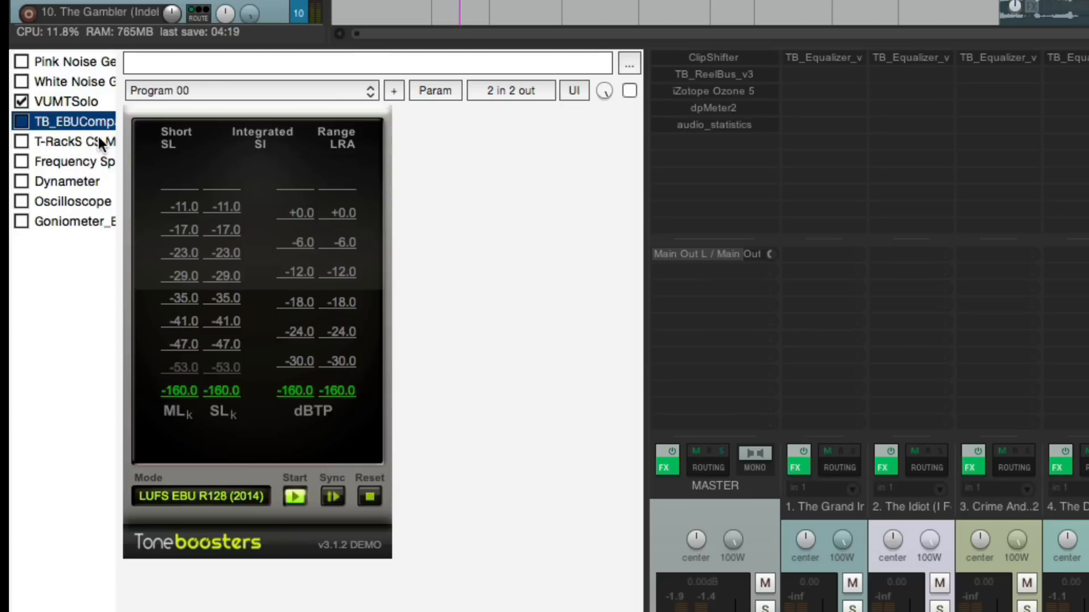
pyautogui.click(69, 142)
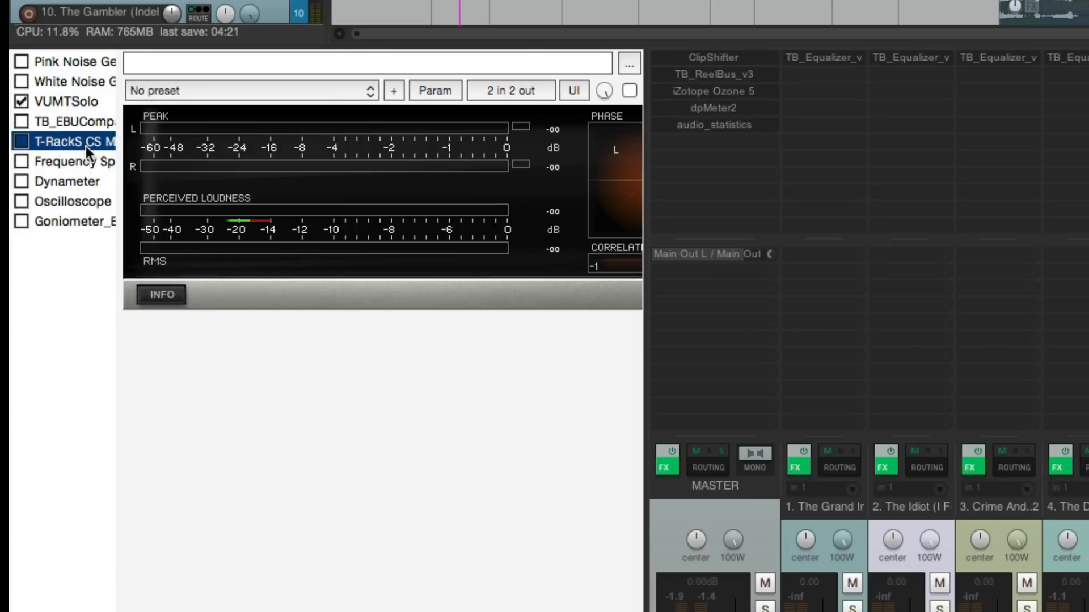
pyautogui.click(69, 161)
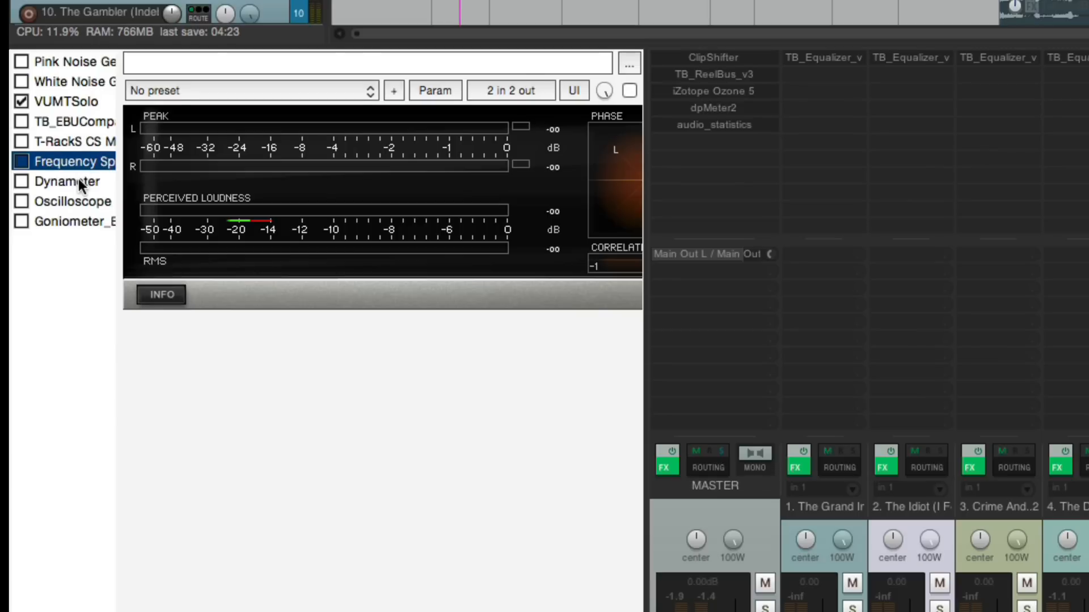
pyautogui.click(68, 182)
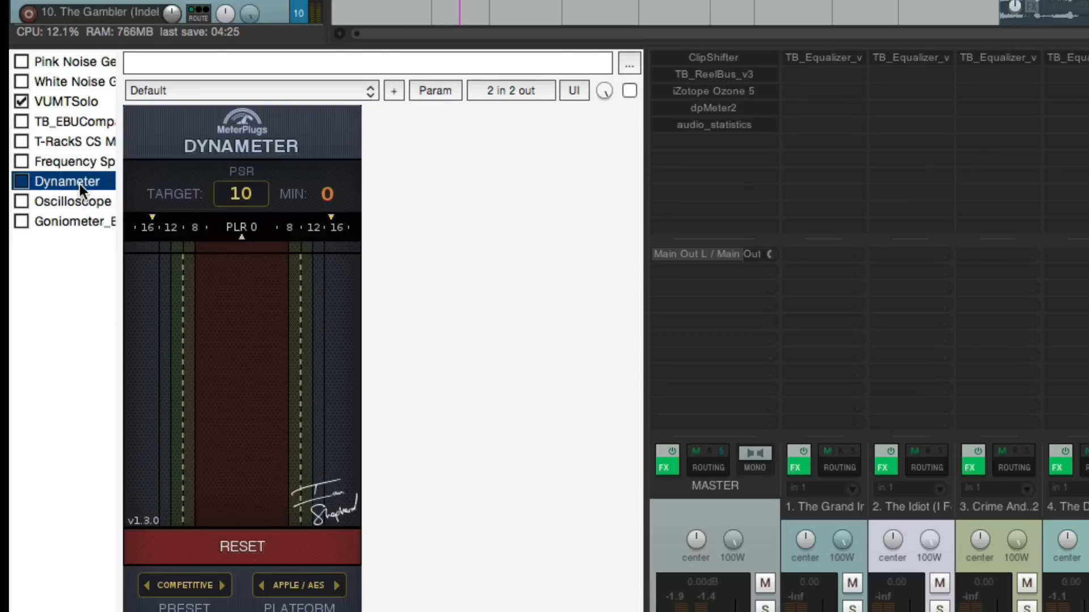
pyautogui.click(22, 181)
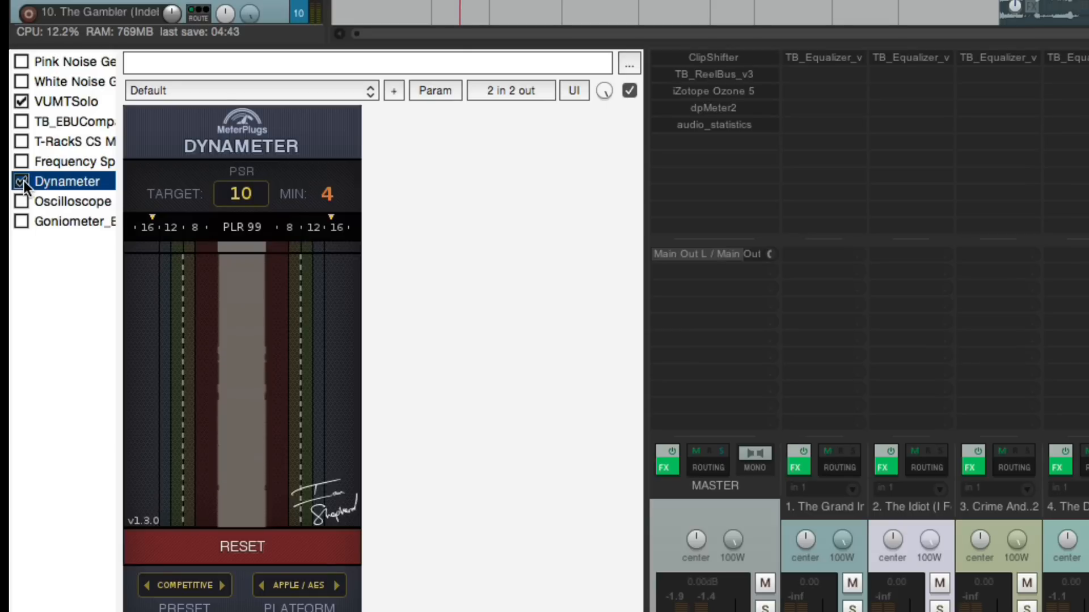
pyautogui.click(65, 101)
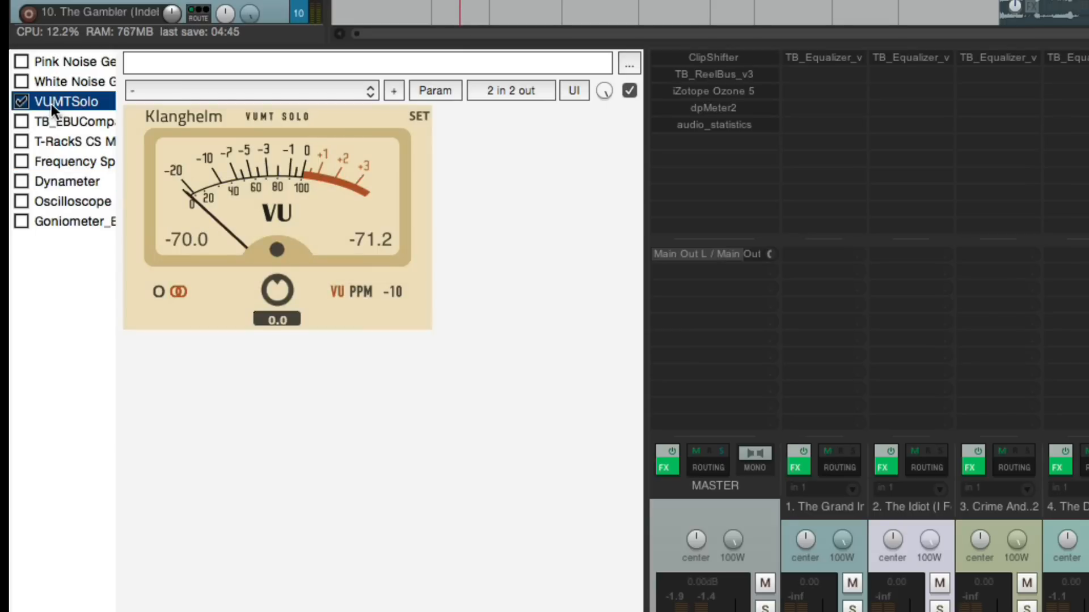
pyautogui.click(66, 221)
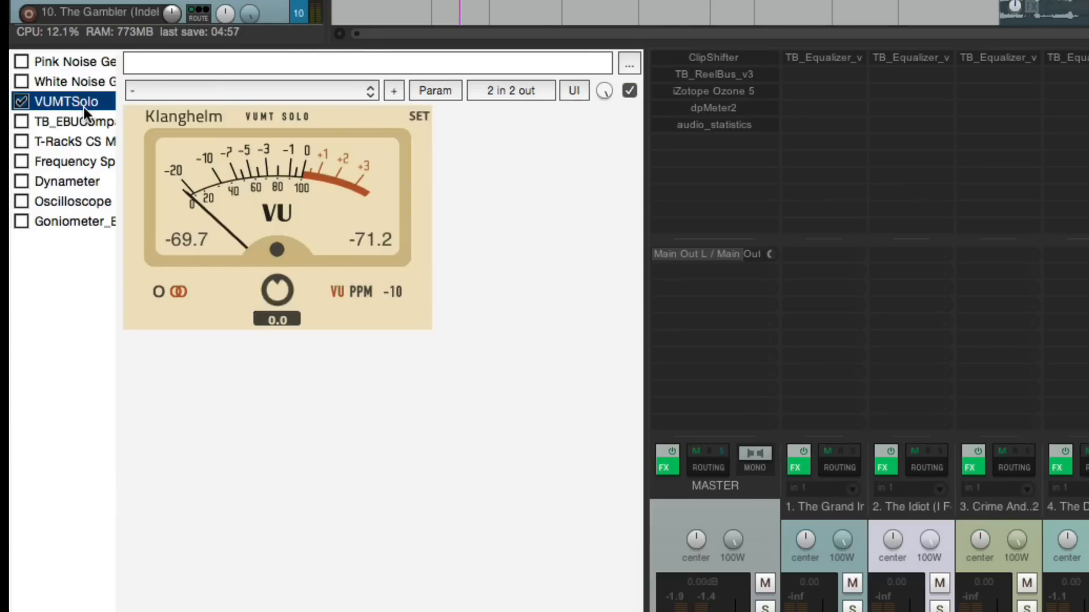
pyautogui.click(72, 181)
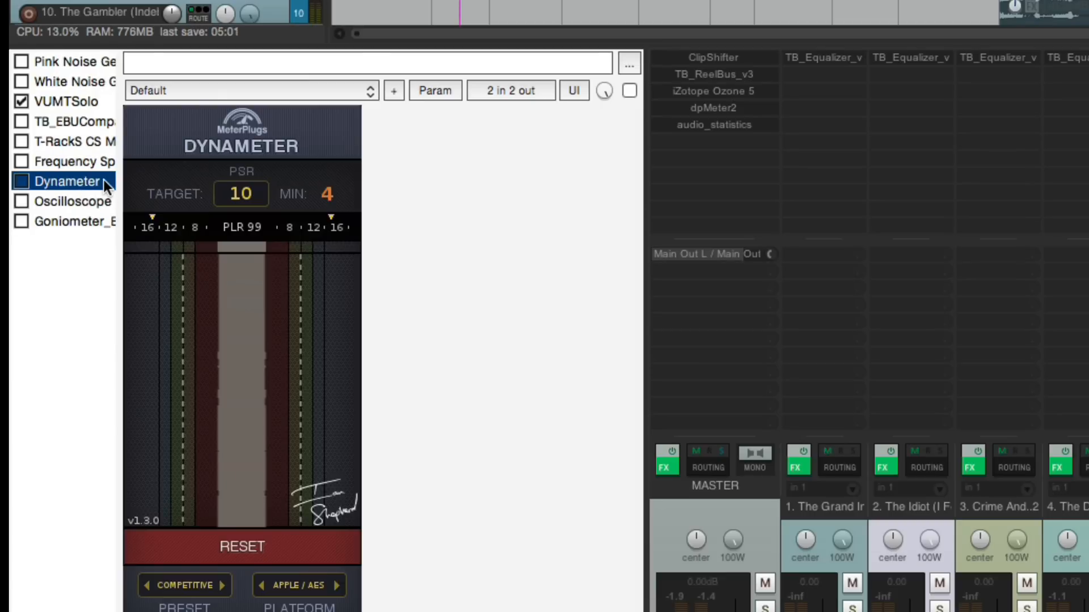
pyautogui.moveTo(182, 173)
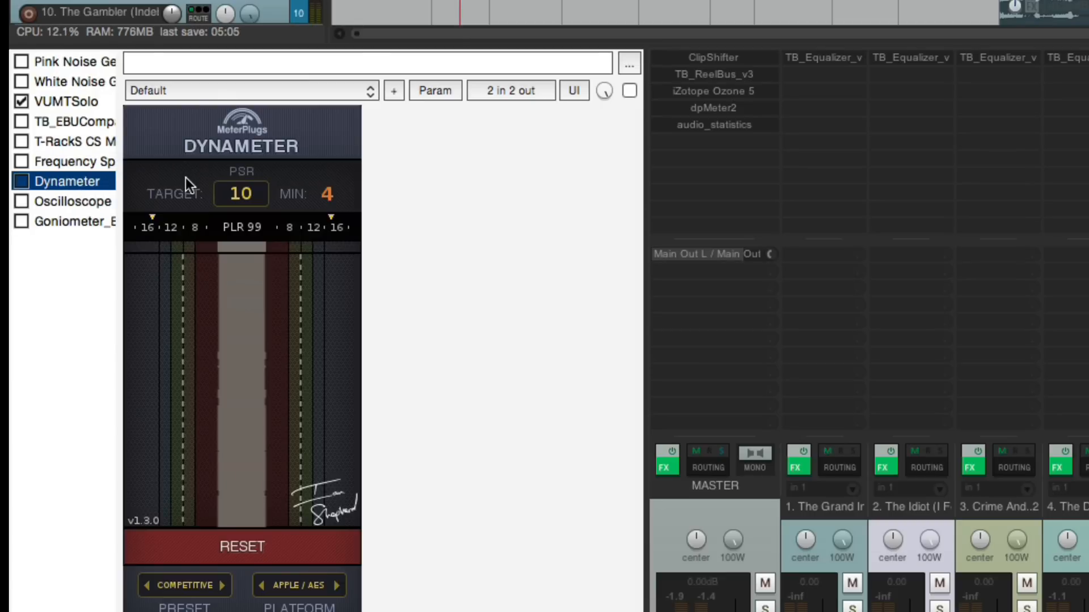
pyautogui.moveTo(722, 69)
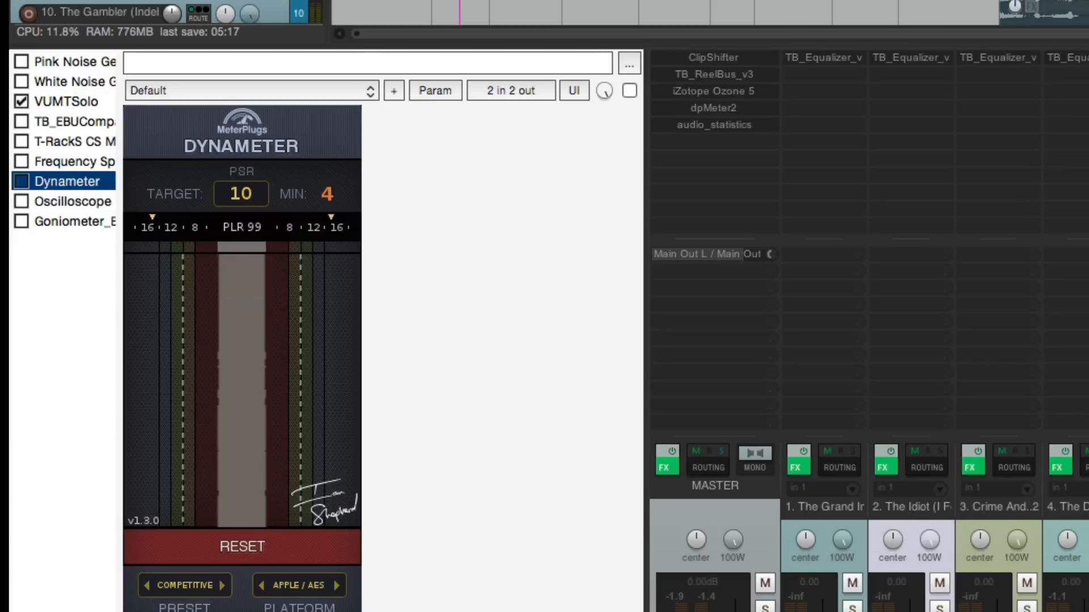
pyautogui.moveTo(729, 20)
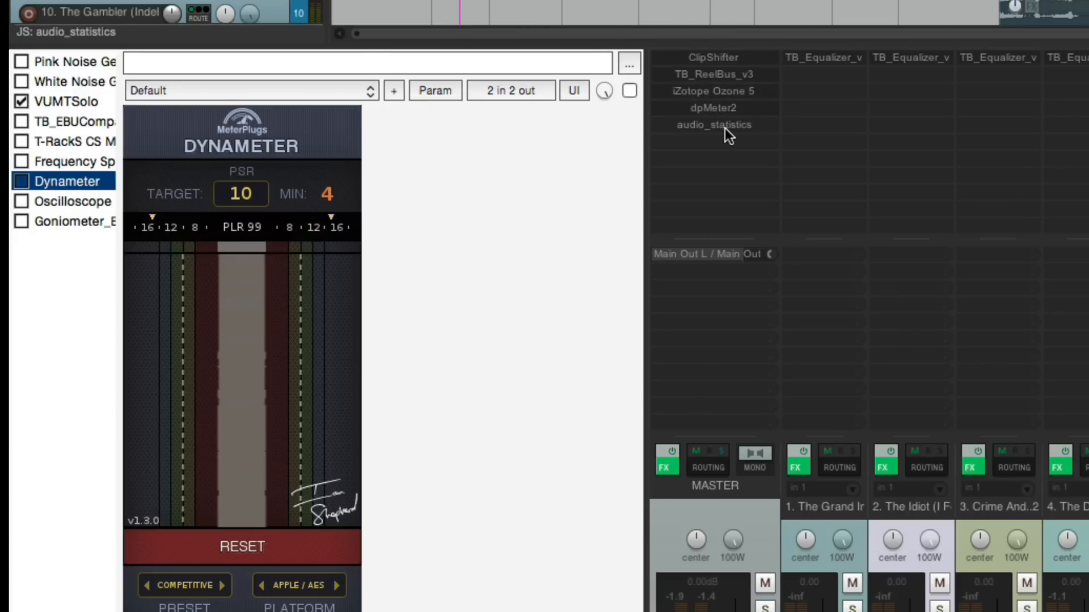
pyautogui.moveTo(783, 350)
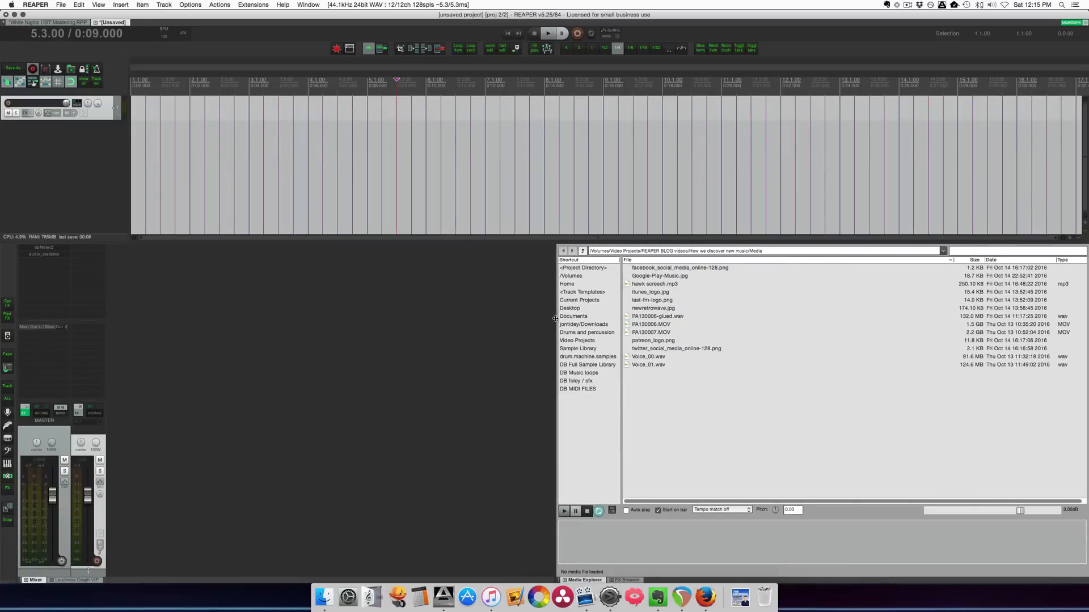
# Place the album song files from the Media Explorer onto tracks in a new project
pyautogui.click(579, 299)
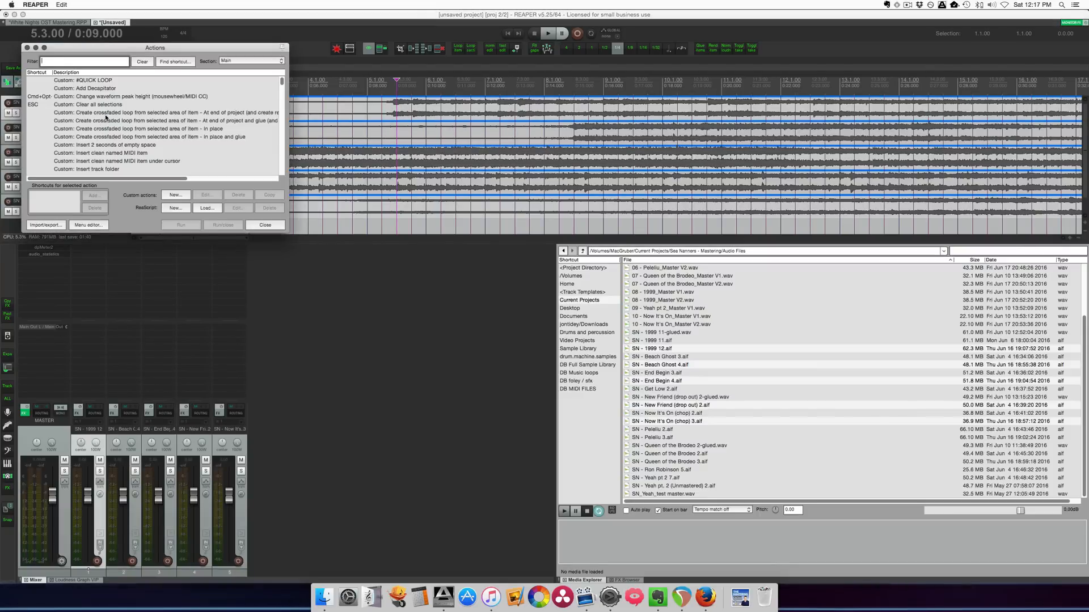
# Filter the action list by 'mas' and edit Custom: mastering setup
pyautogui.moveTo(155, 47); pyautogui.dragTo(380, 168)
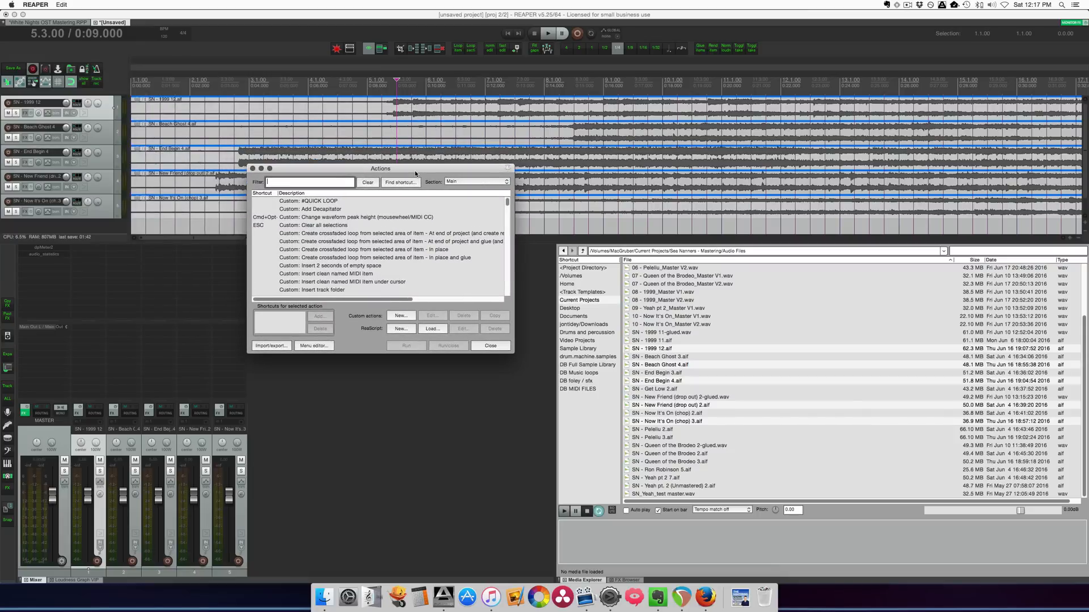
pyautogui.write('mas')
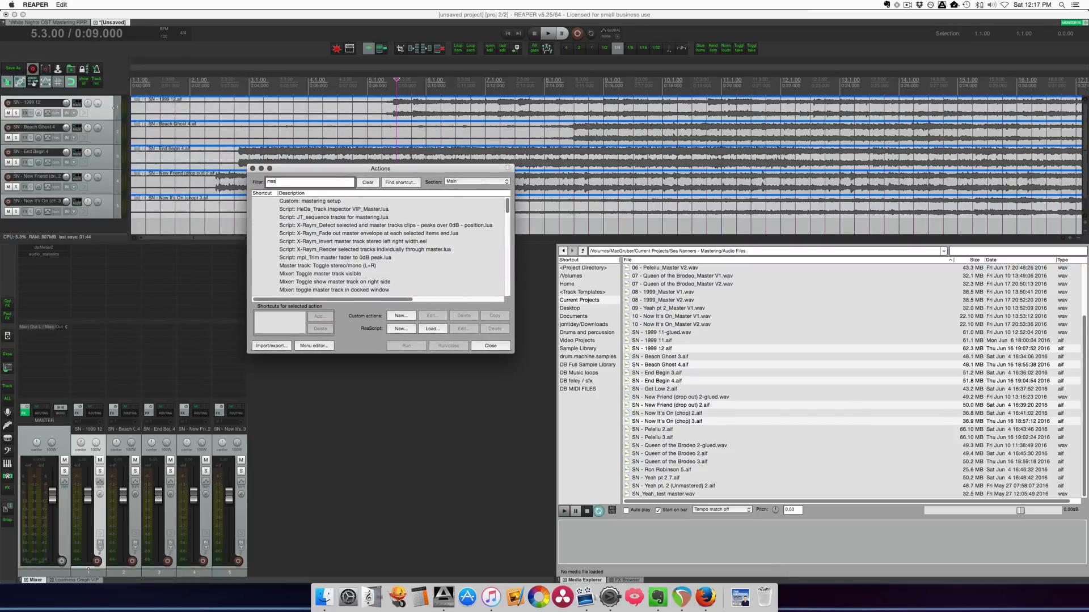
pyautogui.click(319, 201)
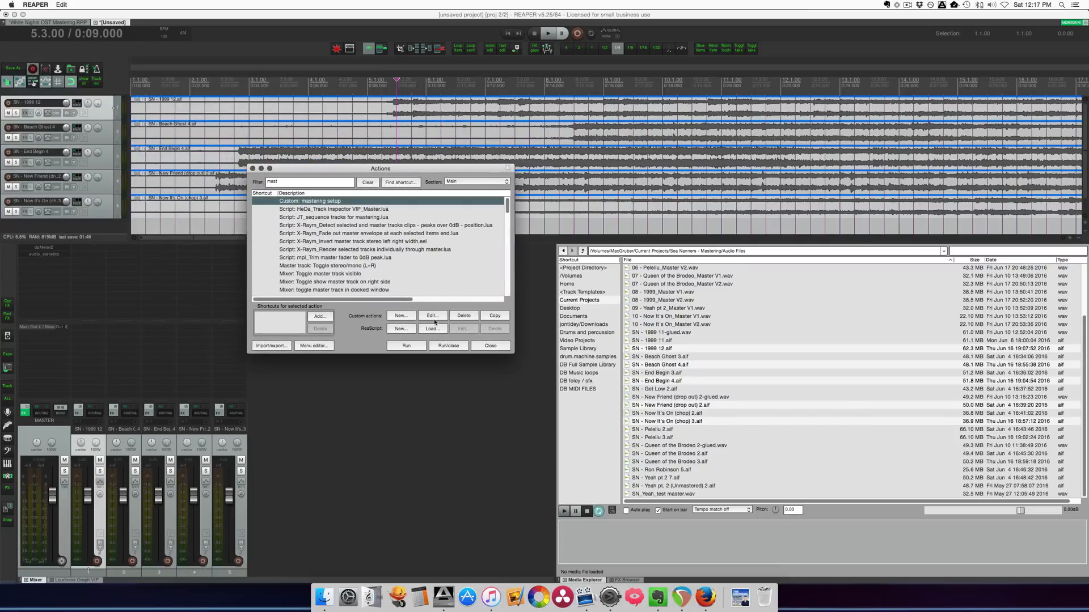
pyautogui.click(430, 316)
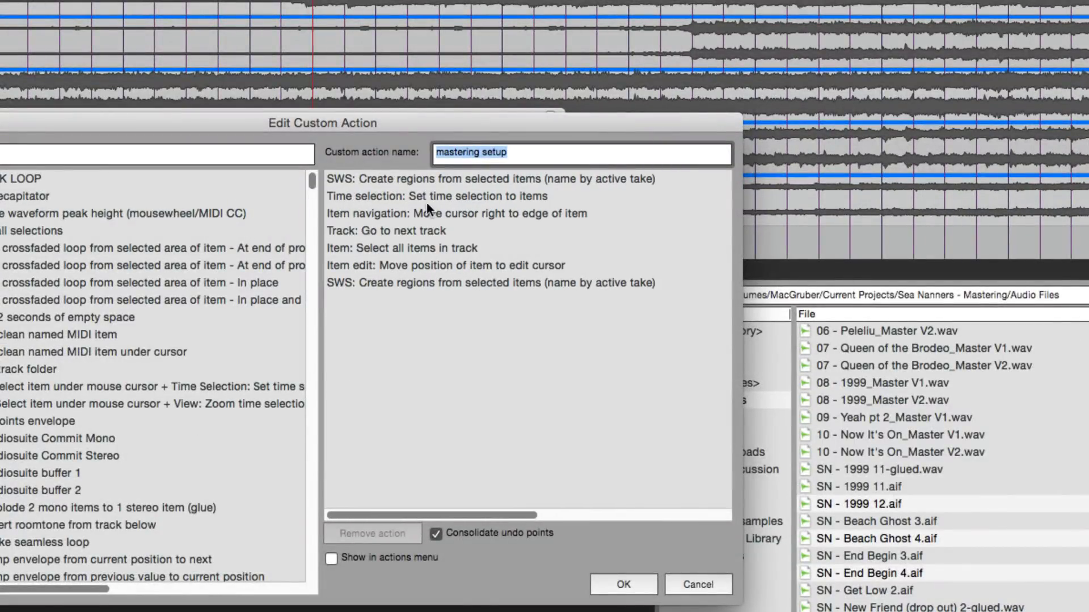
pyautogui.moveTo(437, 198)
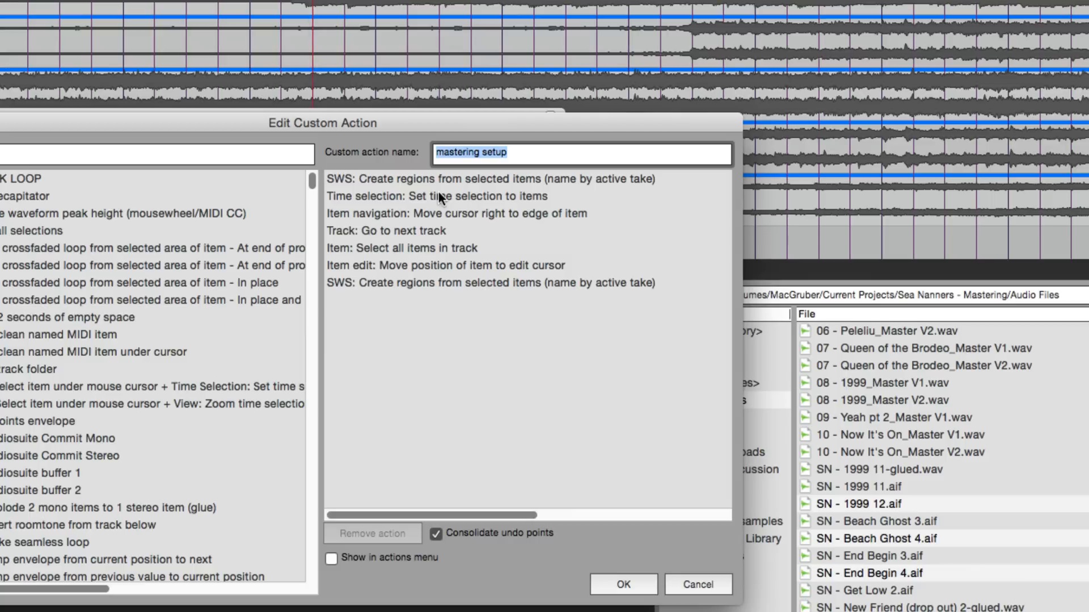
pyautogui.moveTo(434, 250)
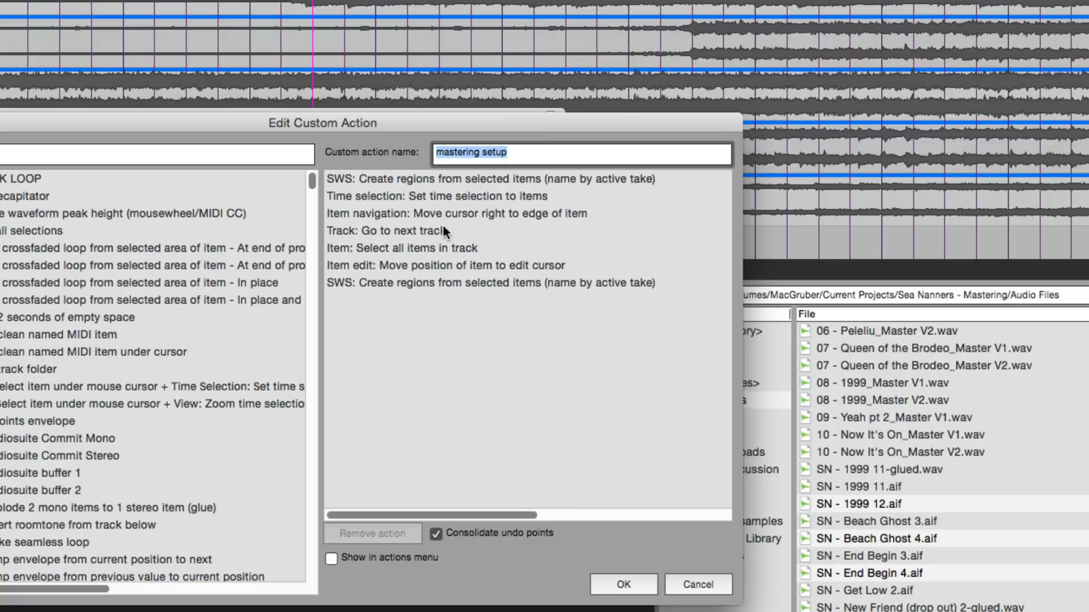
pyautogui.moveTo(397, 251)
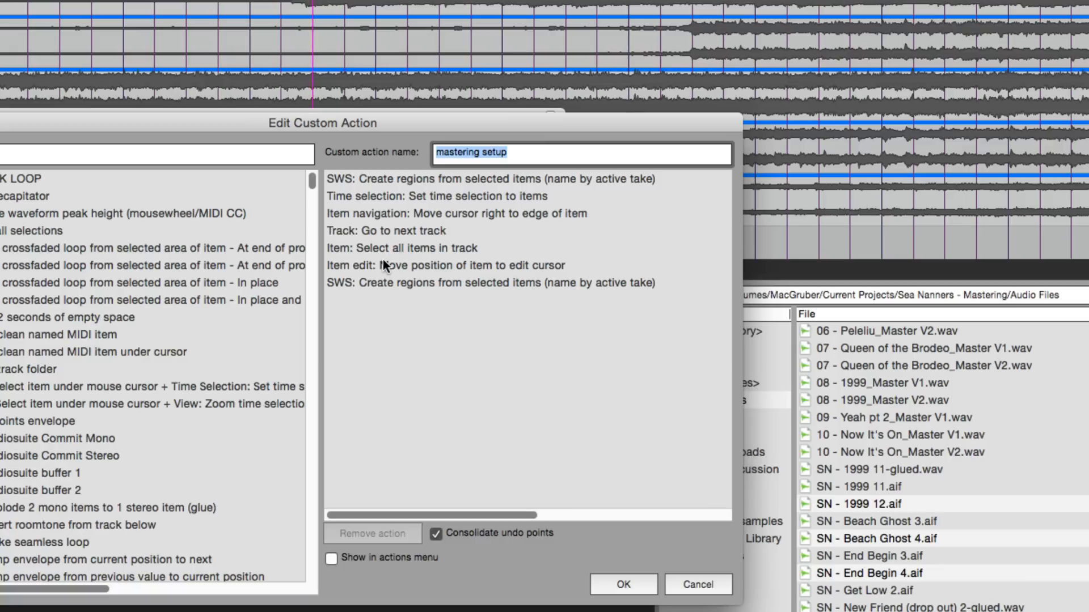
pyautogui.moveTo(467, 284)
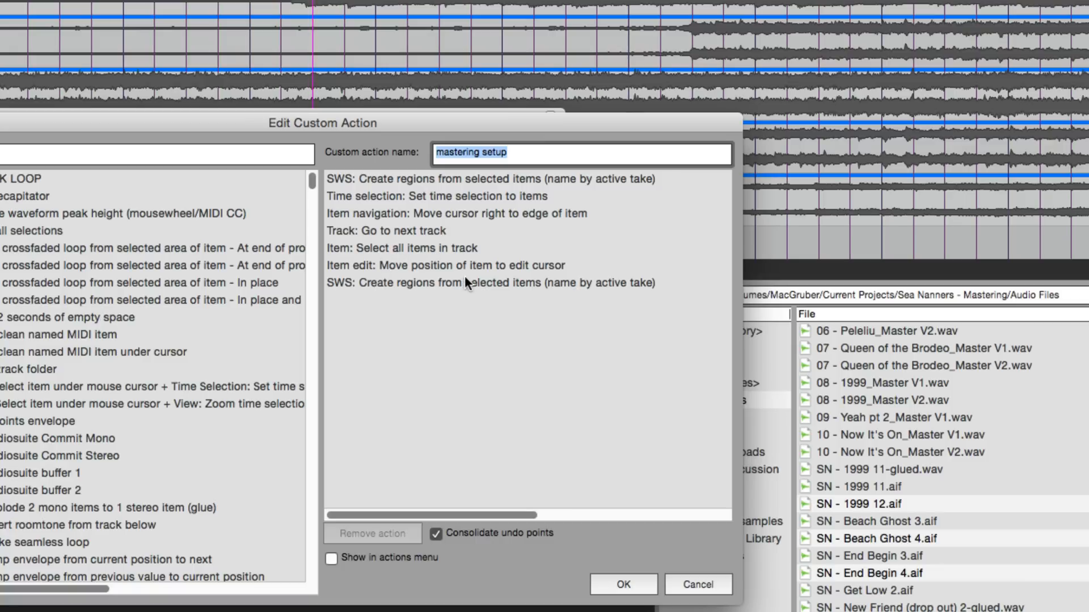
pyautogui.moveTo(532, 275)
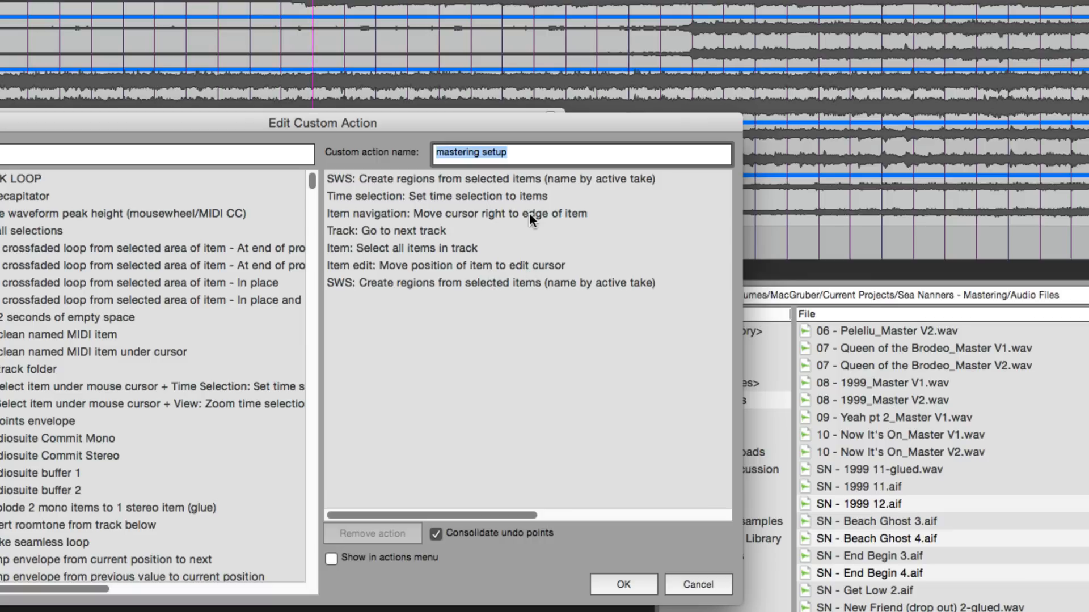
pyautogui.moveTo(582, 228)
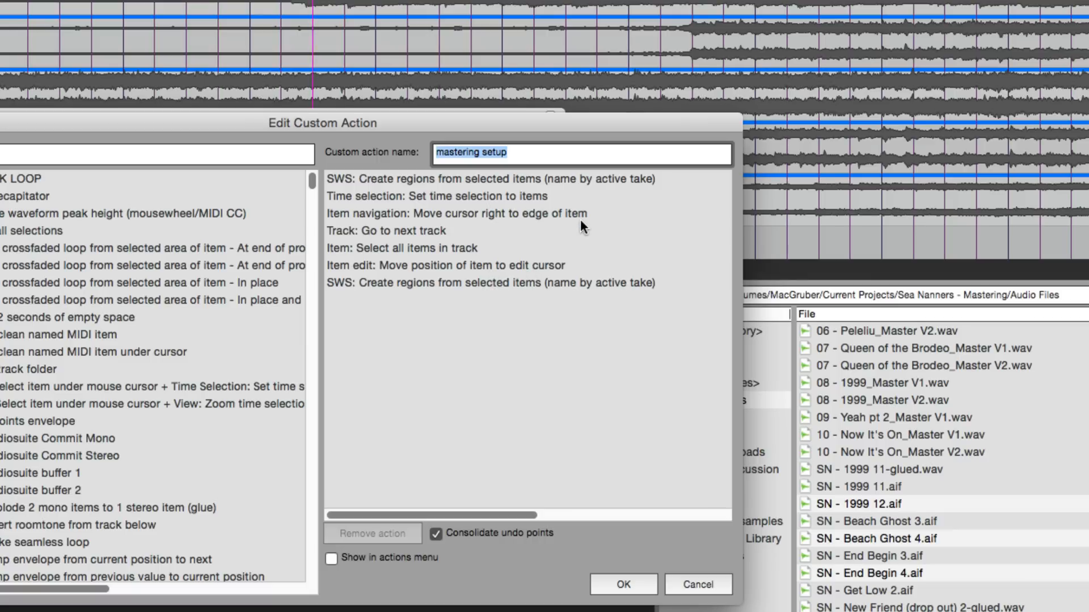
pyautogui.moveTo(449, 254)
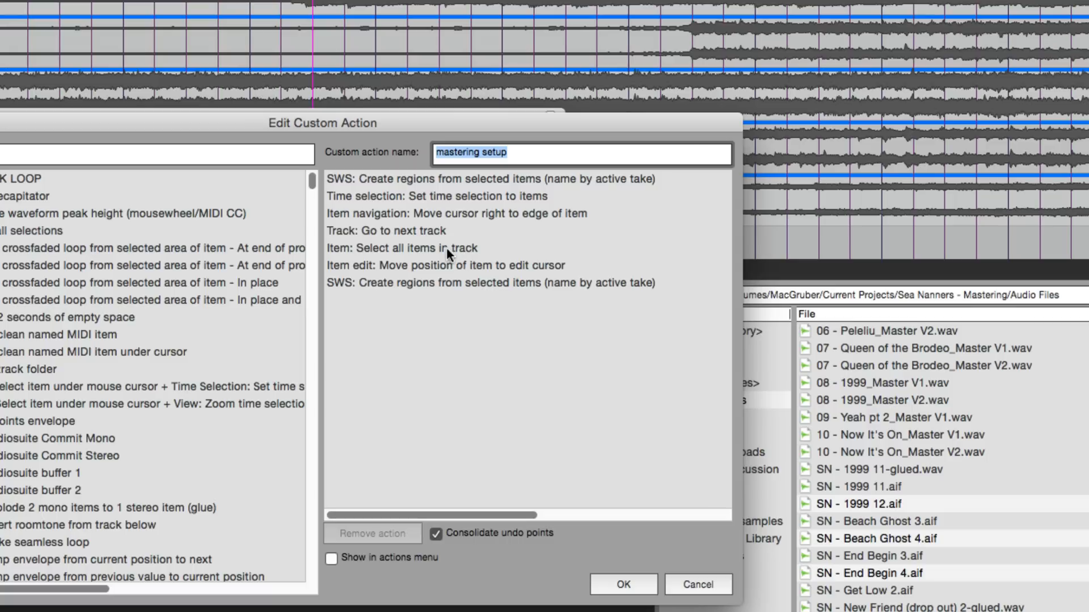
pyautogui.moveTo(472, 275)
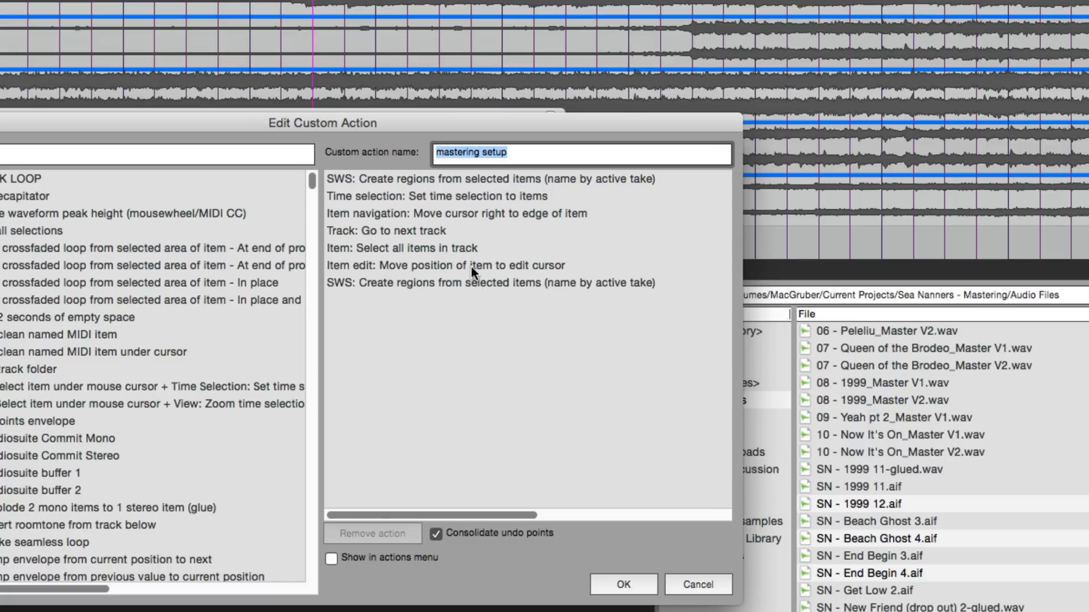
pyautogui.moveTo(473, 273)
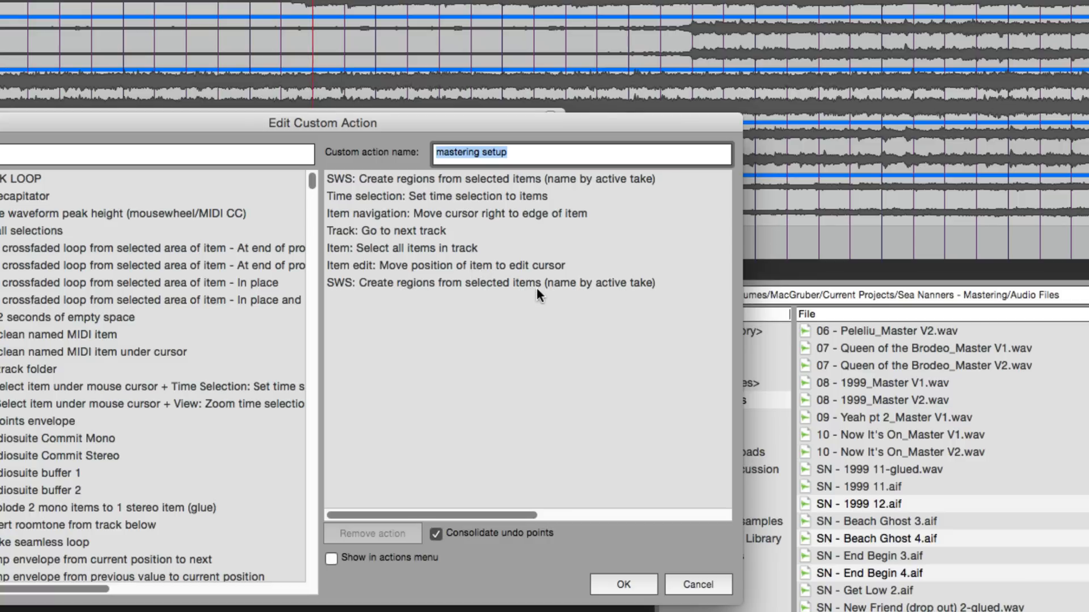
pyautogui.moveTo(451, 375)
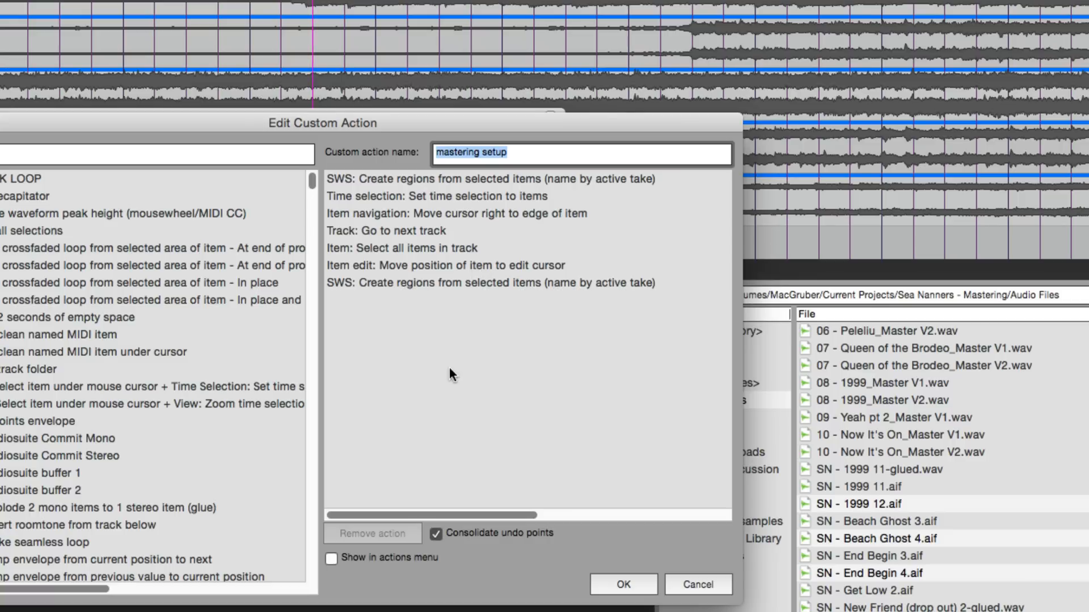
# Confirm the reviewed mastering setup action steps with OK
pyautogui.click(622, 584)
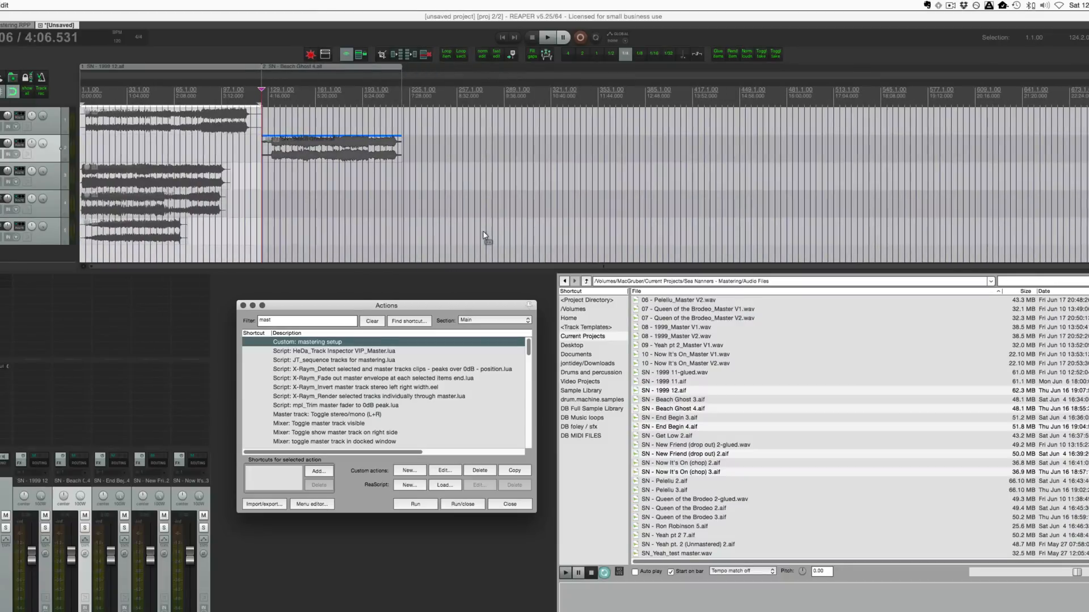
# Run the 'Custom: mastering setup' action to lay out the songs with named regions
pyautogui.click(414, 504)
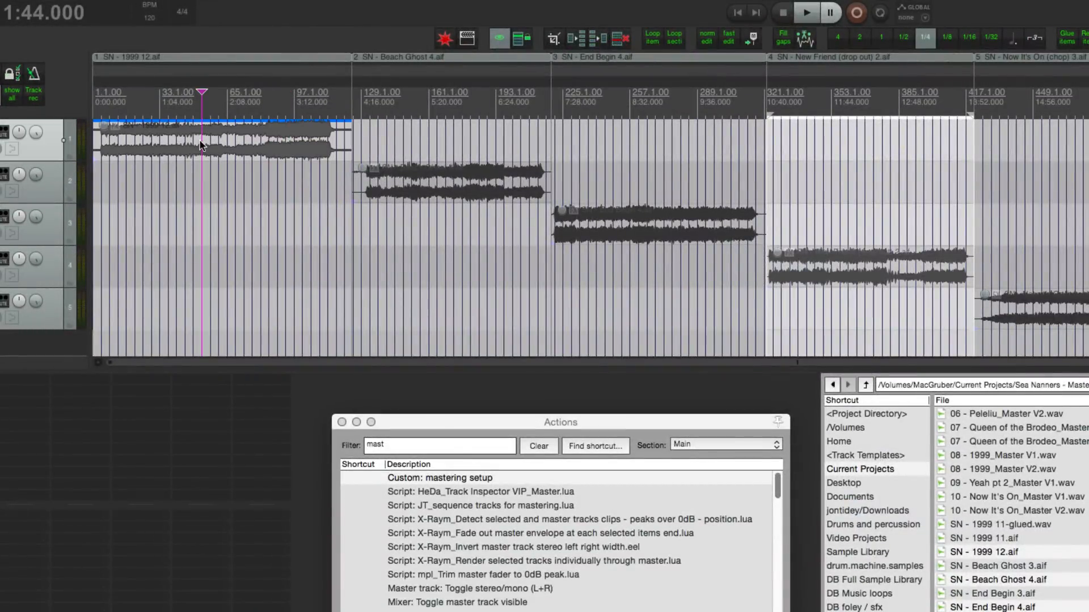
pyautogui.moveTo(167, 85)
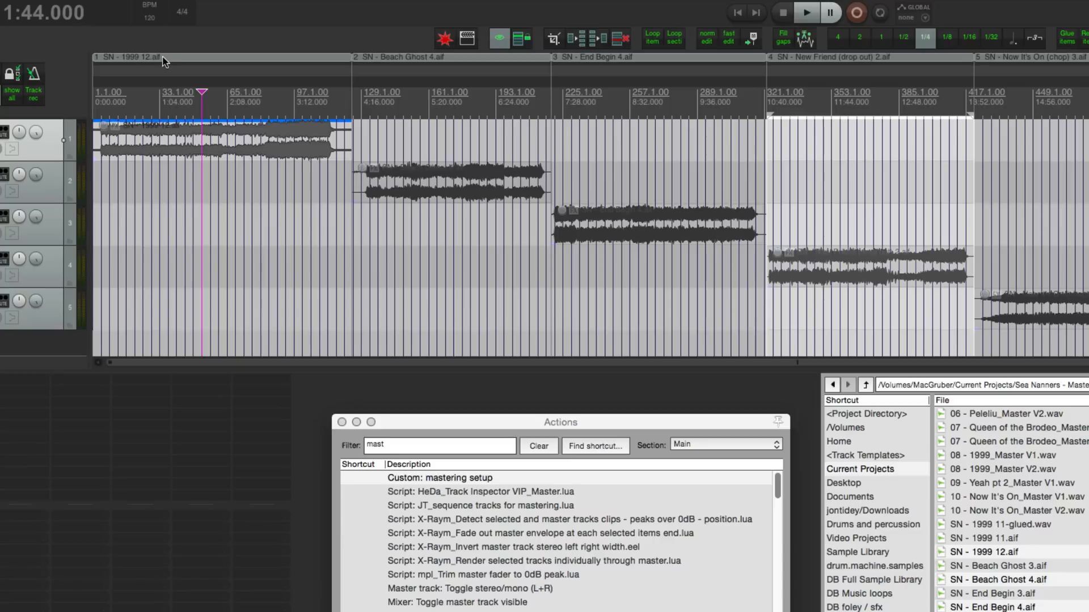
# Rename the first two song regions to '1999' and 'Beach Ghost' via Edit Region
pyautogui.rightClick(161, 61)
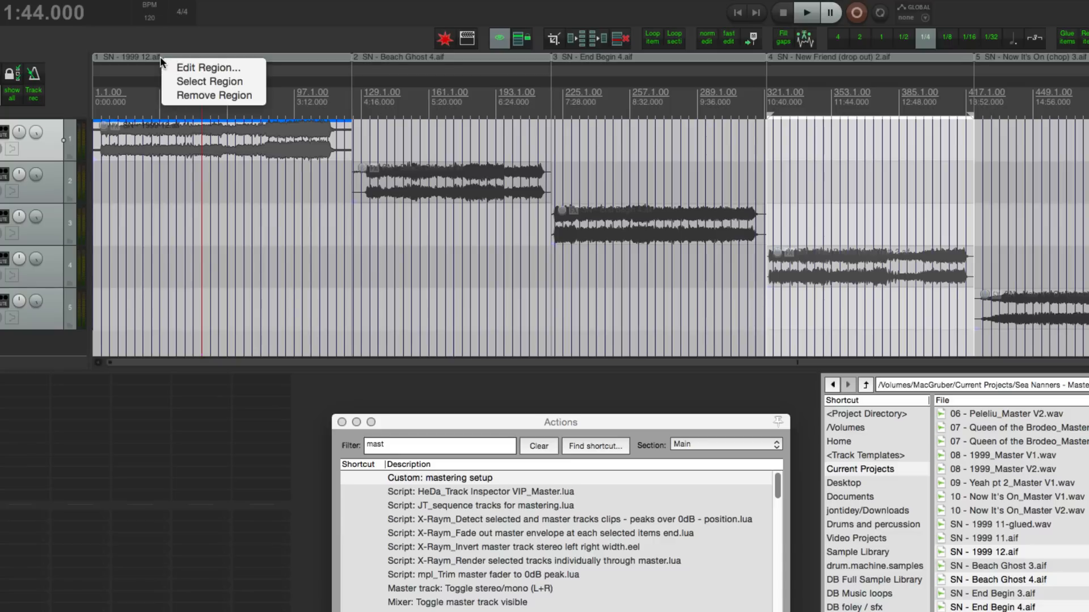
pyautogui.click(208, 67)
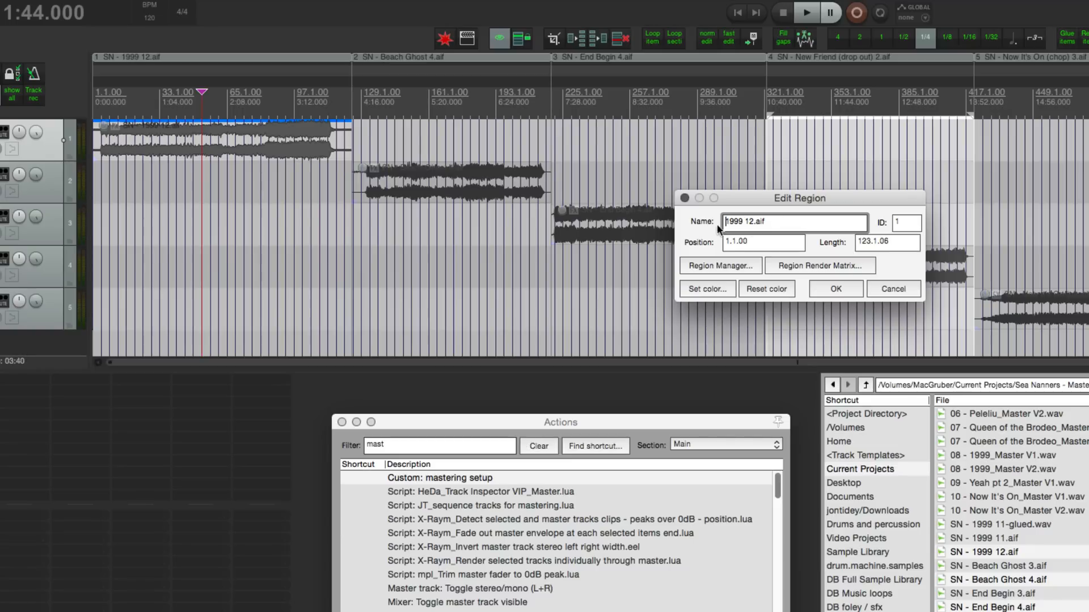
pyautogui.doubleClick(751, 222)
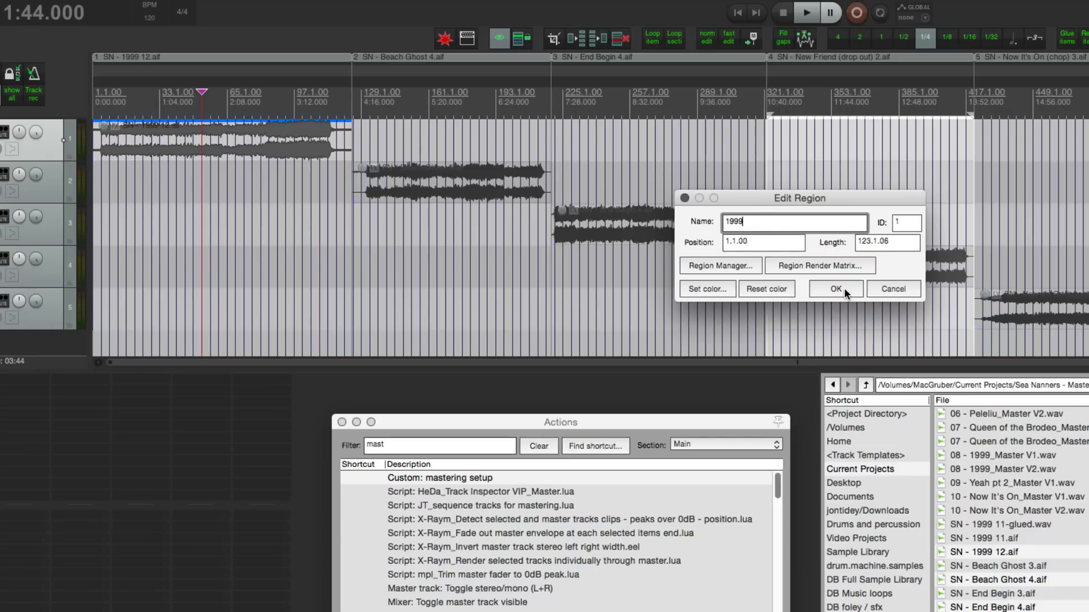
pyautogui.click(835, 289)
pyautogui.write('Beach Ghost')
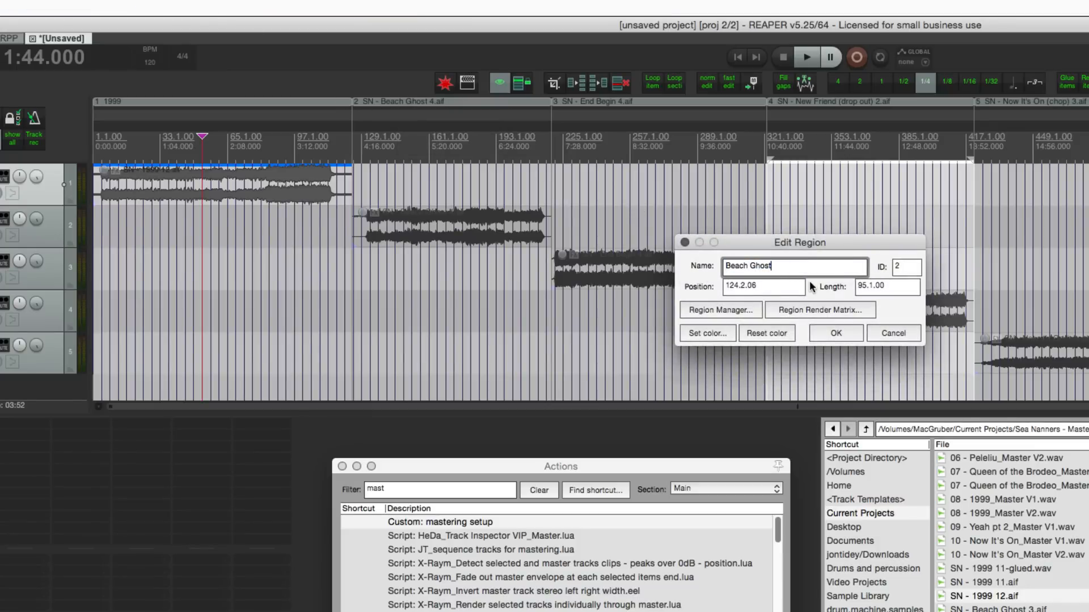
pyautogui.click(835, 333)
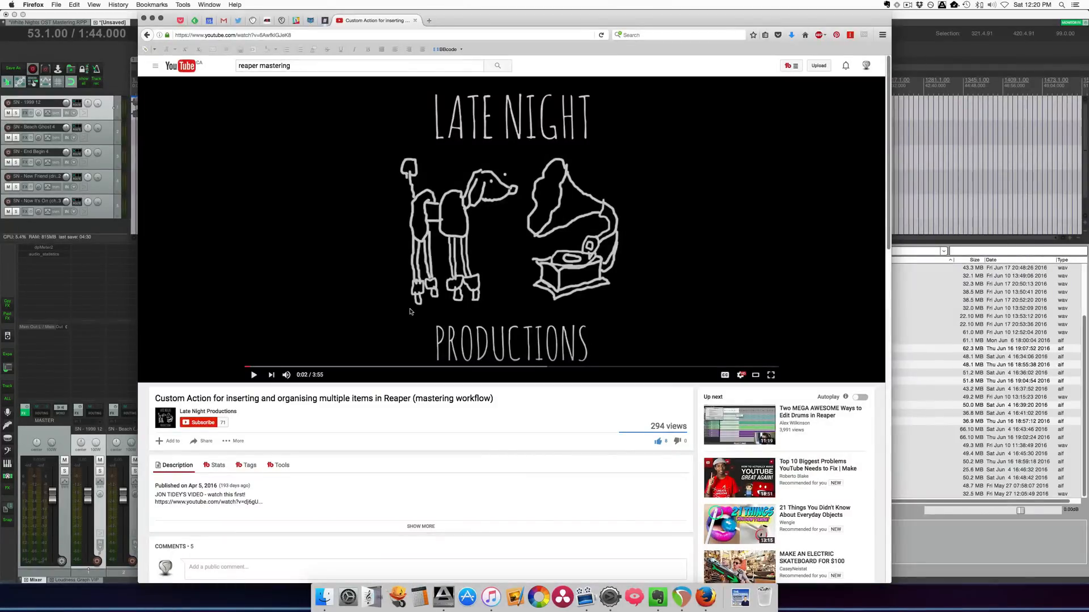
pyautogui.moveTo(408, 310)
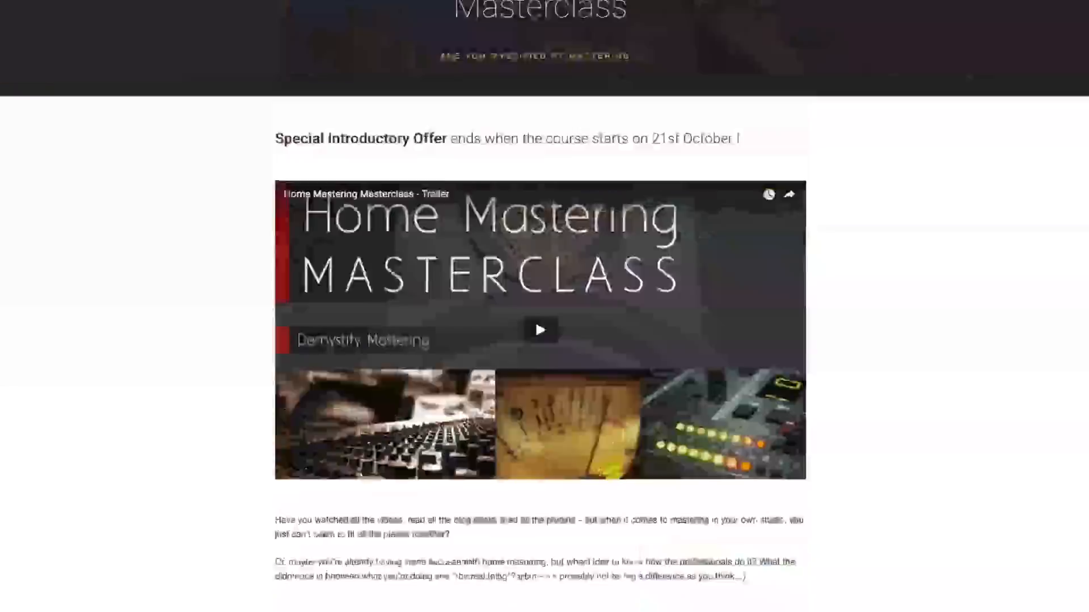
pyautogui.scroll(-3)
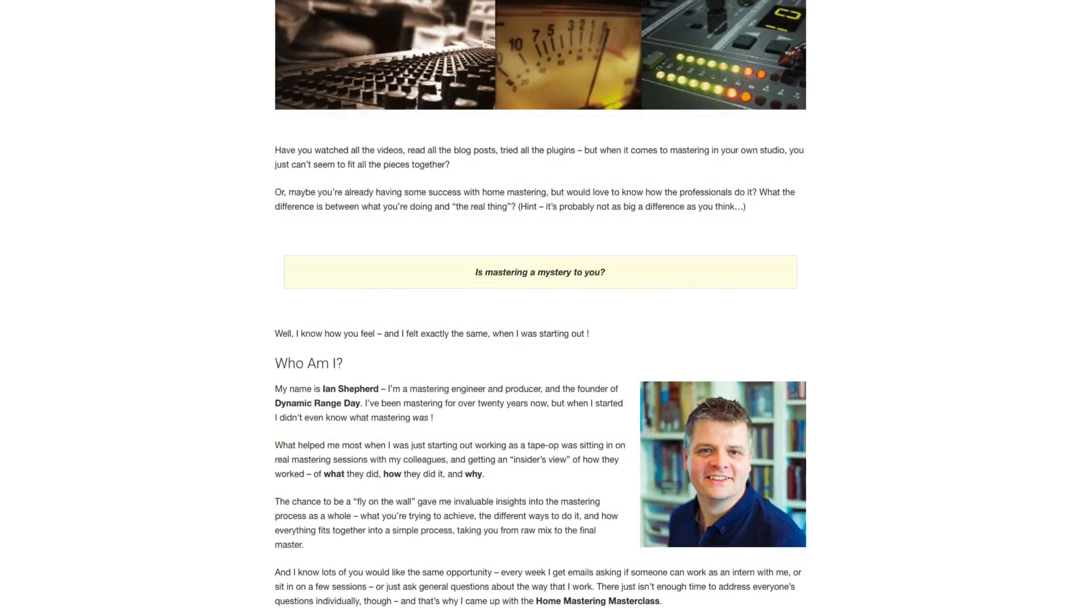
pyautogui.scroll(-3)
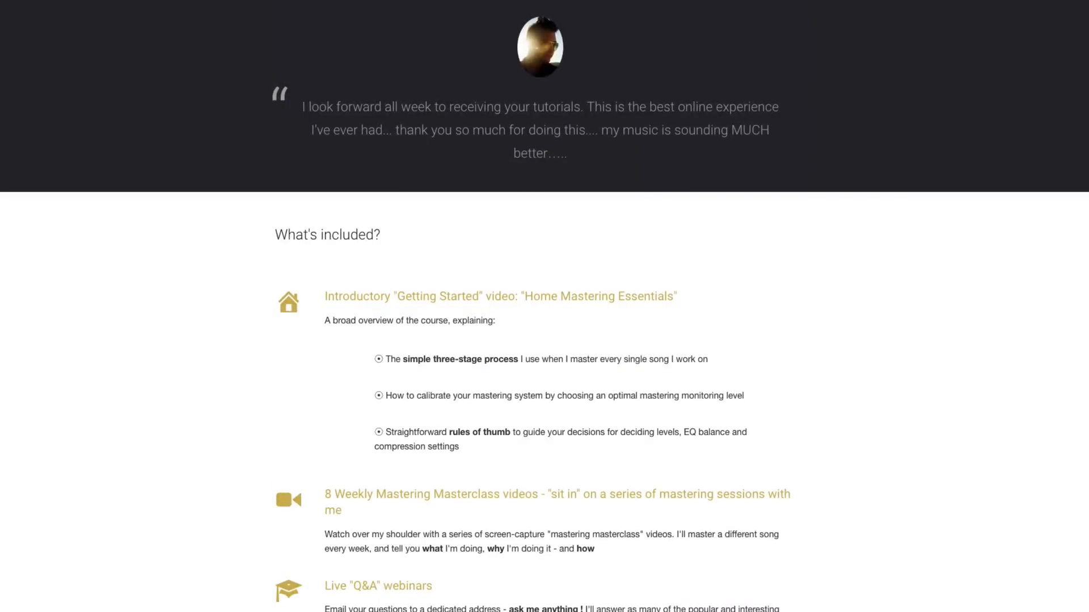
pyautogui.scroll(-3)
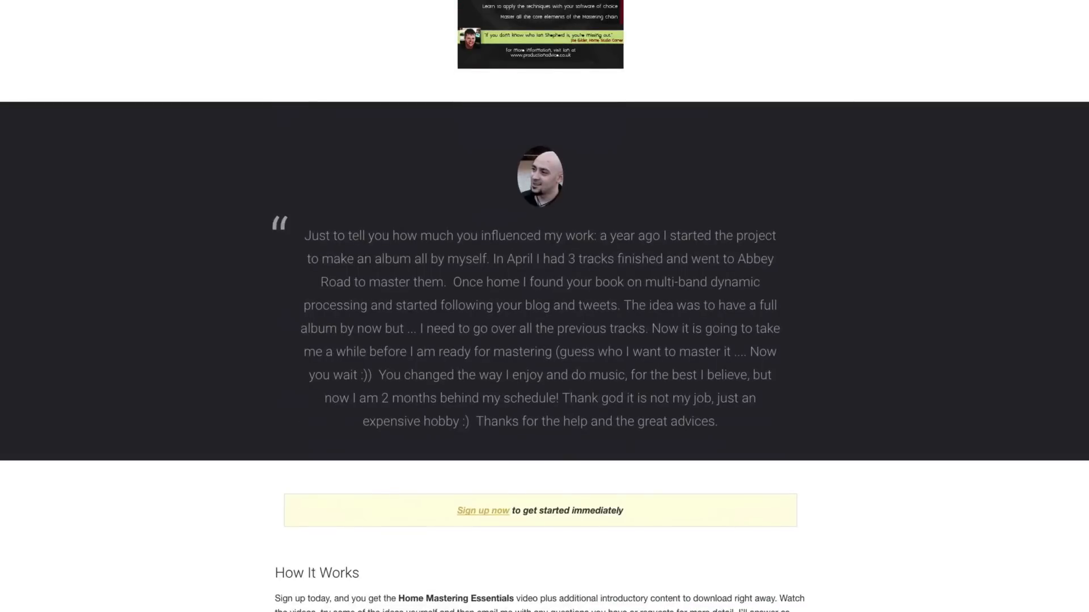
pyautogui.scroll(-3)
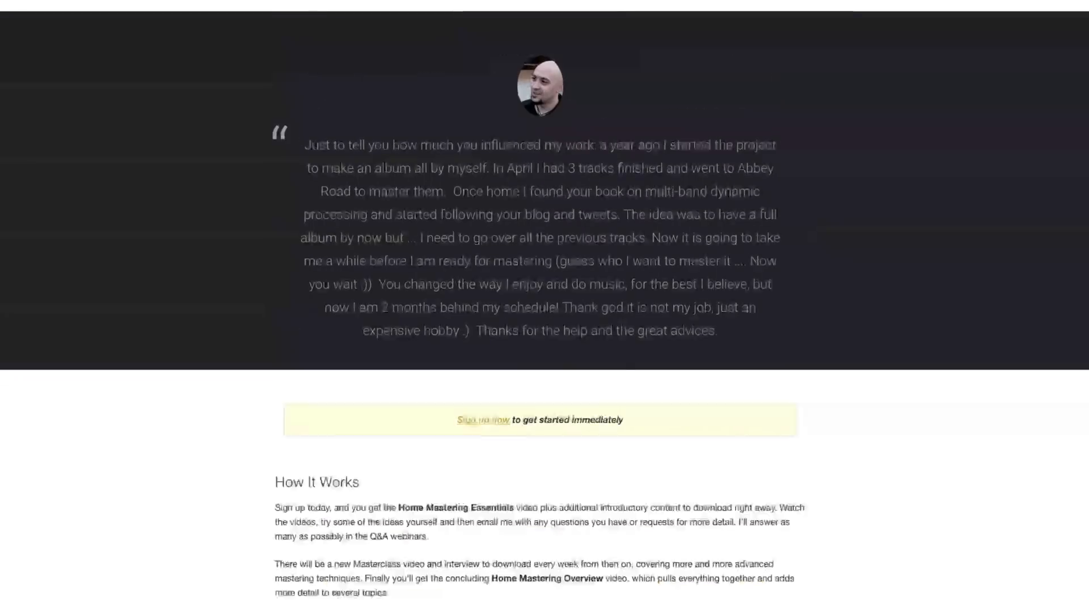
pyautogui.scroll(-3)
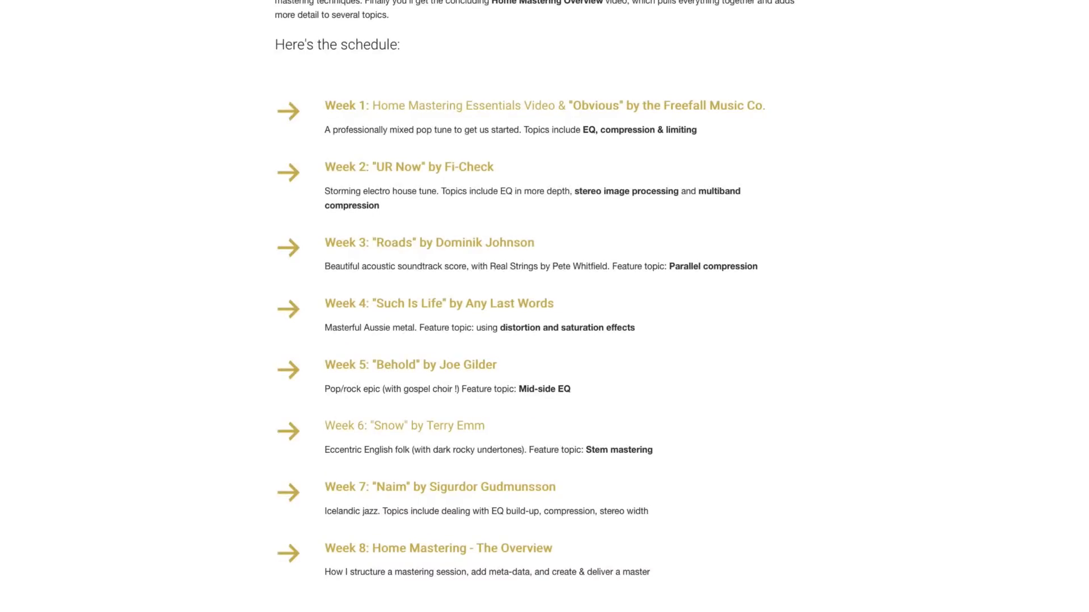
pyautogui.scroll(-3)
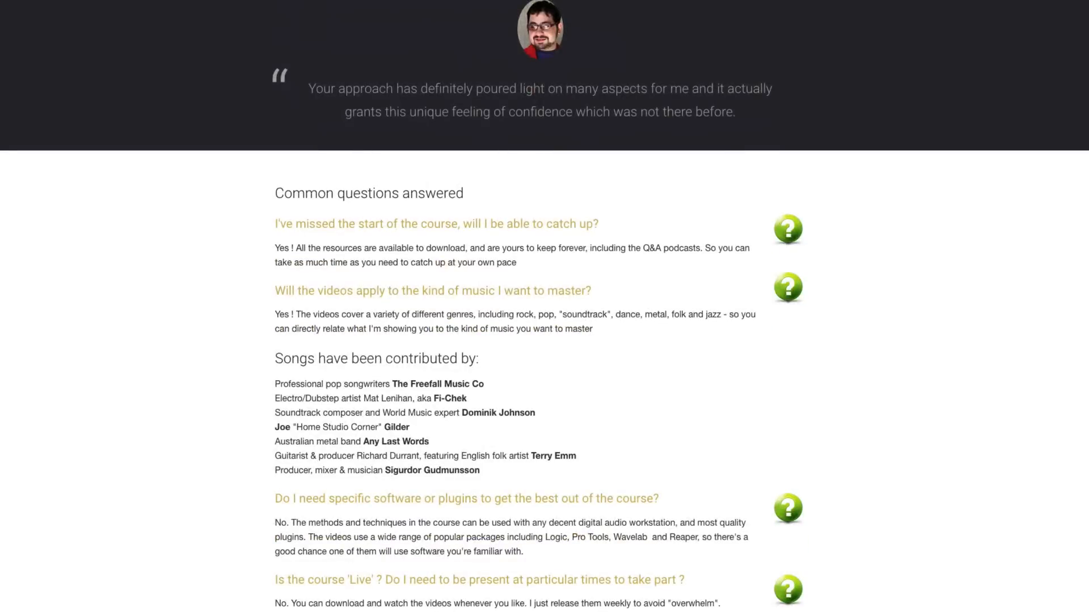
pyautogui.scroll(-3)
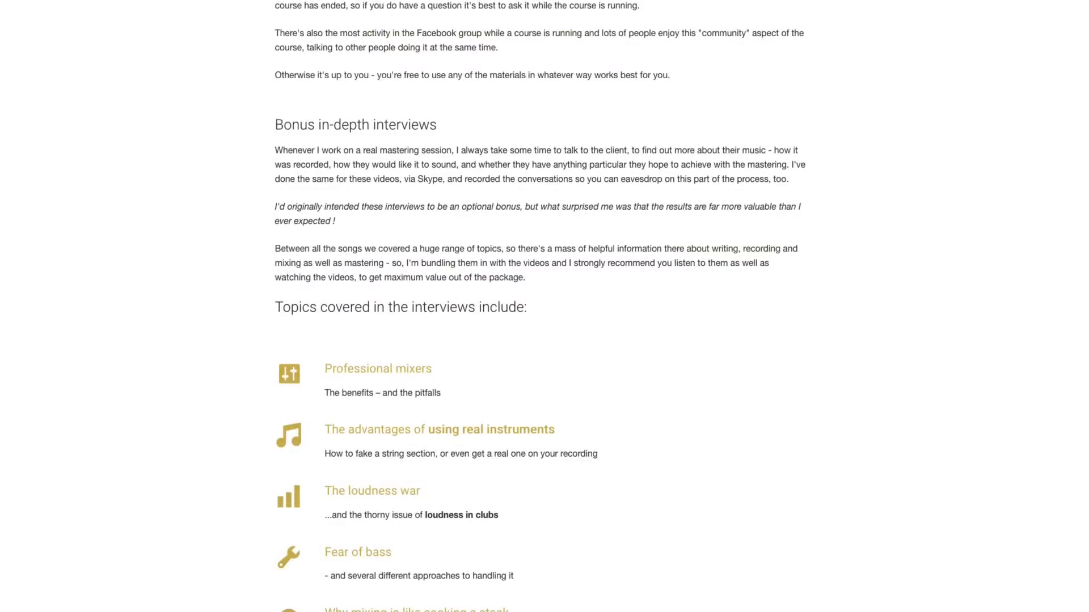
pyautogui.scroll(-3)
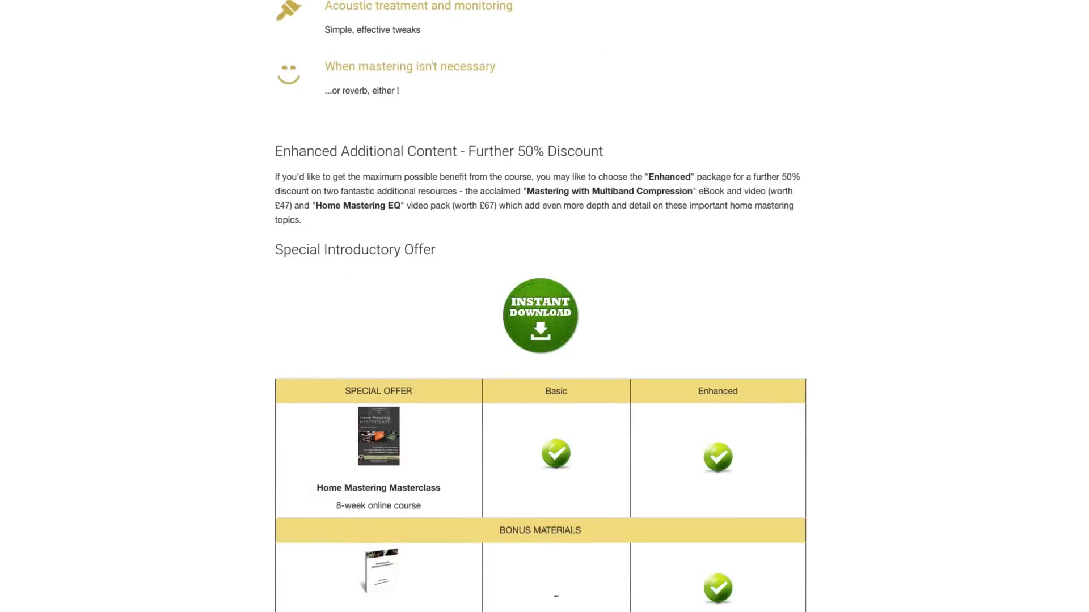
pyautogui.scroll(-3)
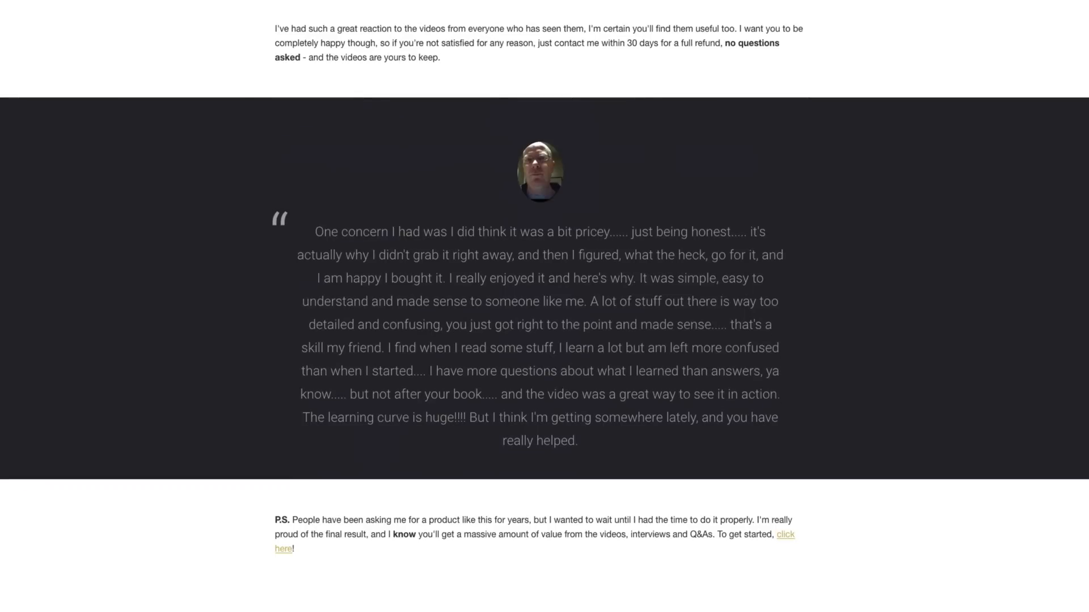